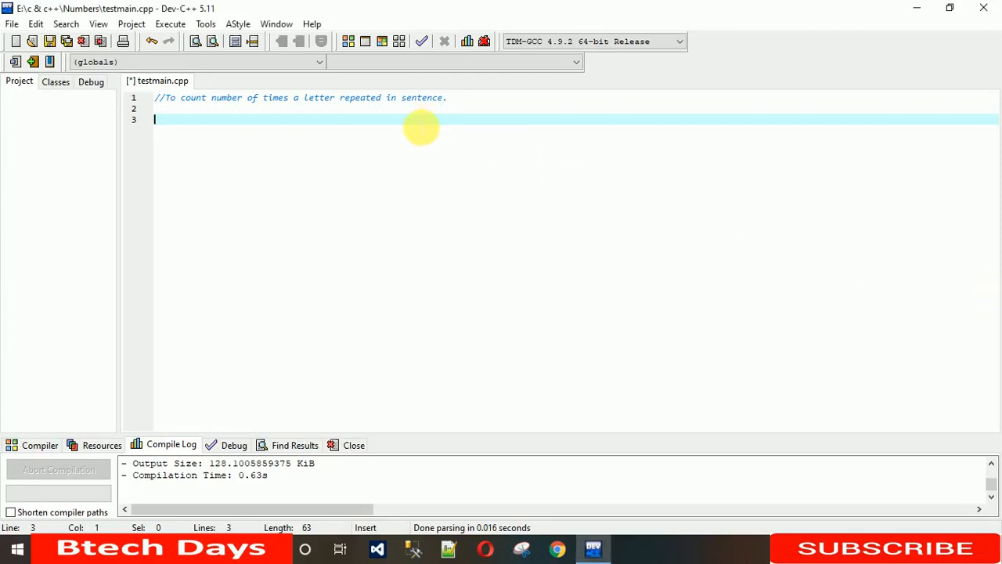
Add the #include <stdio.h> line below the comment.
{"action": "type", "text": "#inclu"}
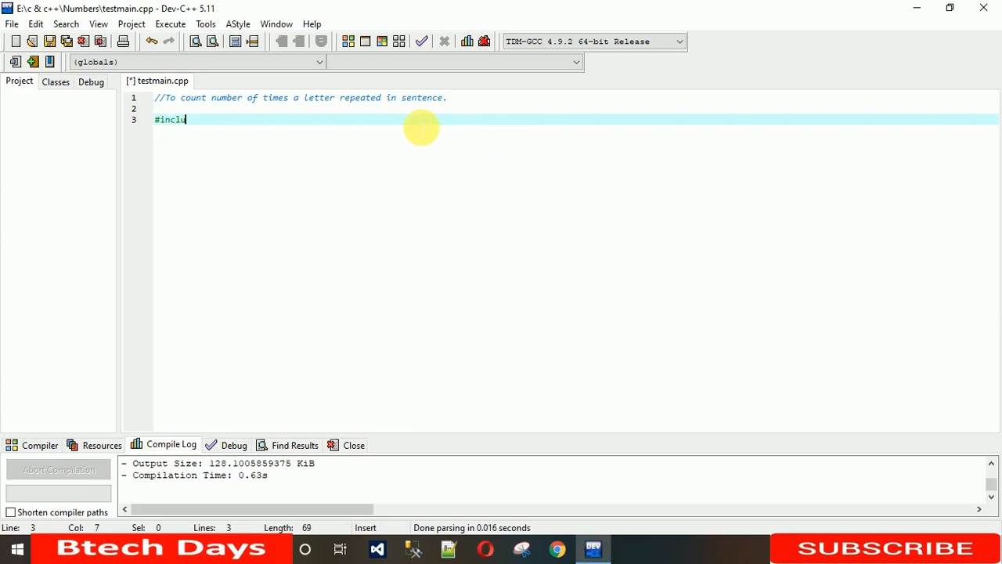
{"action": "type", "text": "de <stdio>"}
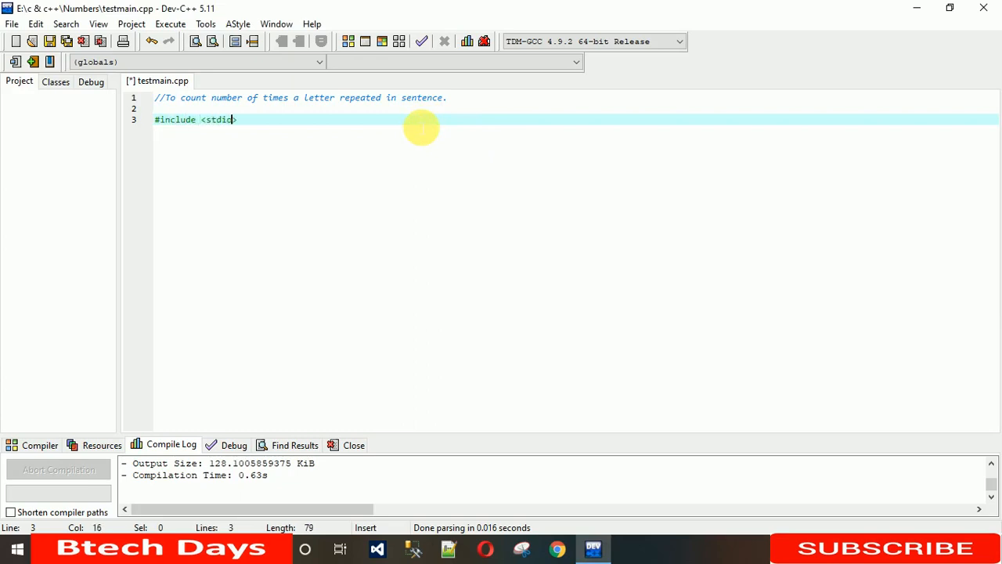
{"action": "type", "text": ".h"}
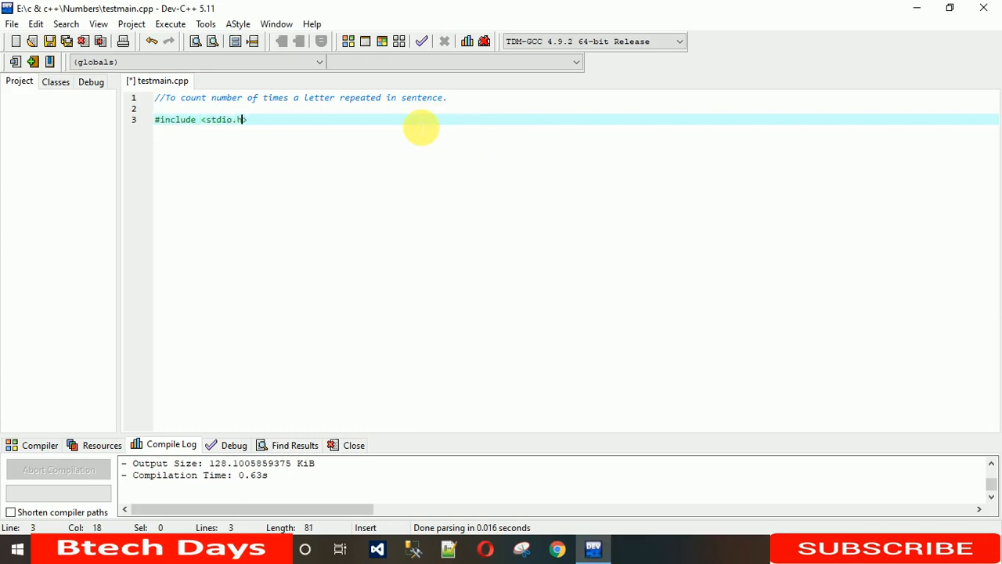
{"action": "key", "text": "Enter"}
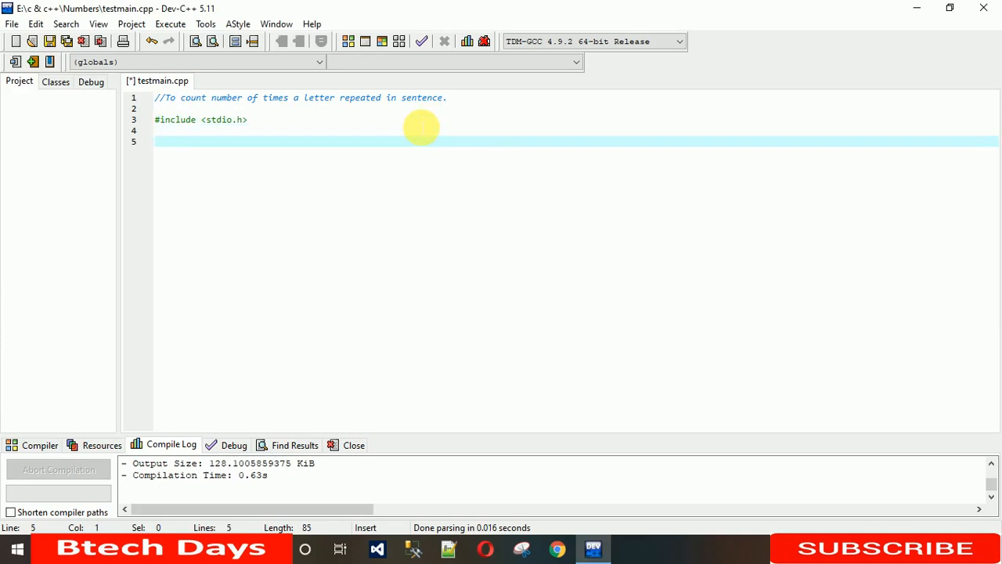
Write main() with its opening and closing braces and position inside the empty body.
{"action": "type", "text": "main()"}
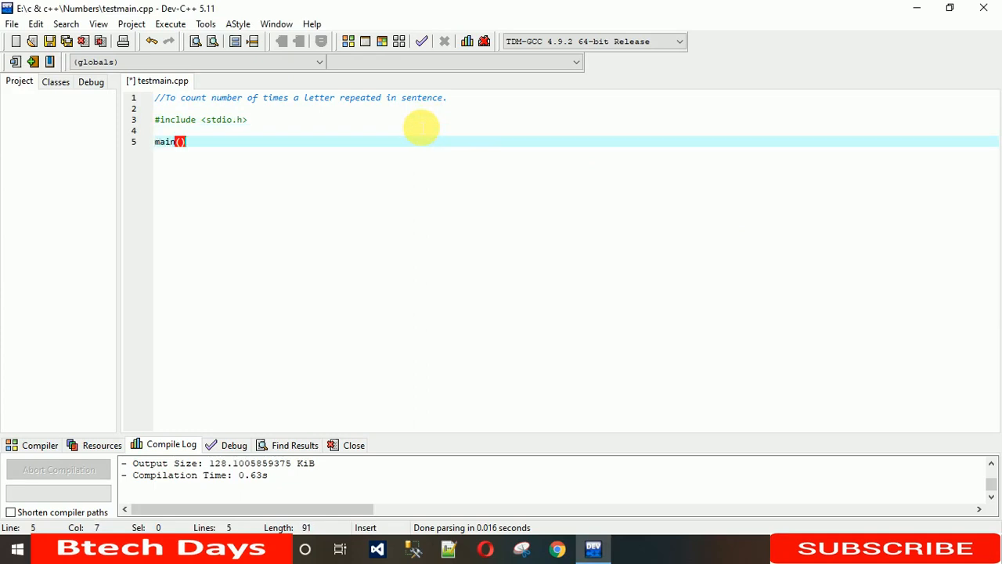
{"action": "type", "text": "{"}
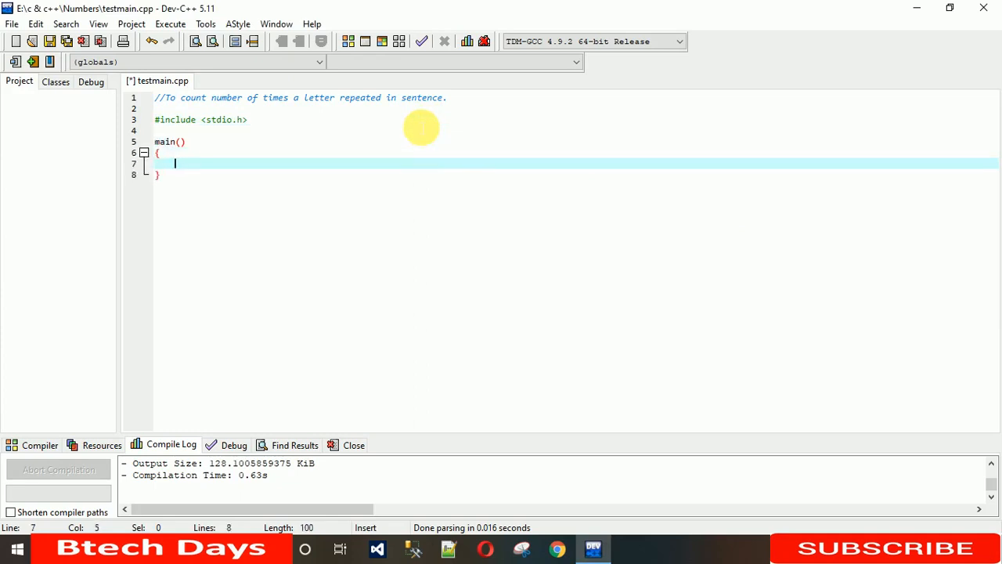
{"action": "mouse_move", "coordinate": [180, 128]}
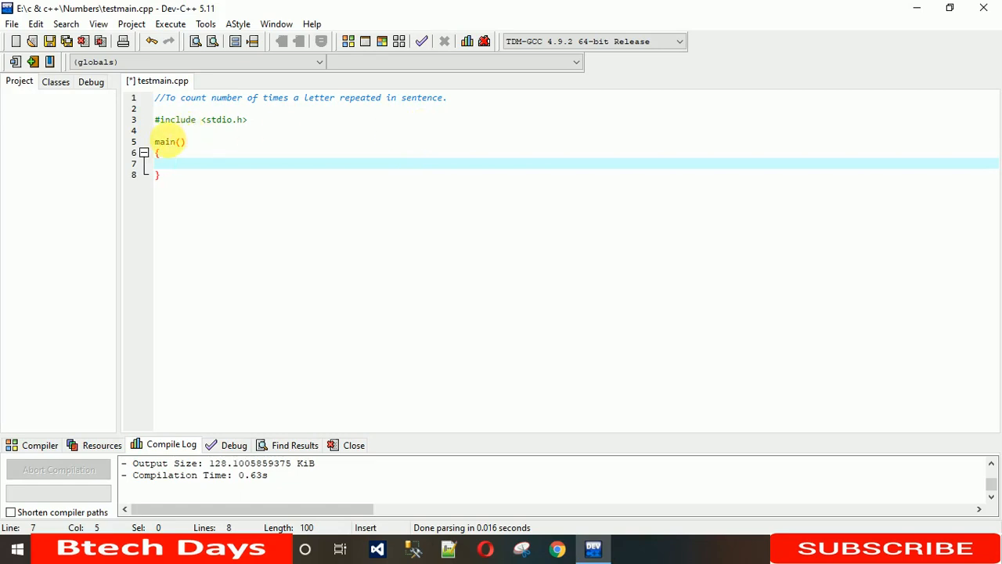
{"action": "left_click", "coordinate": [157, 153]}
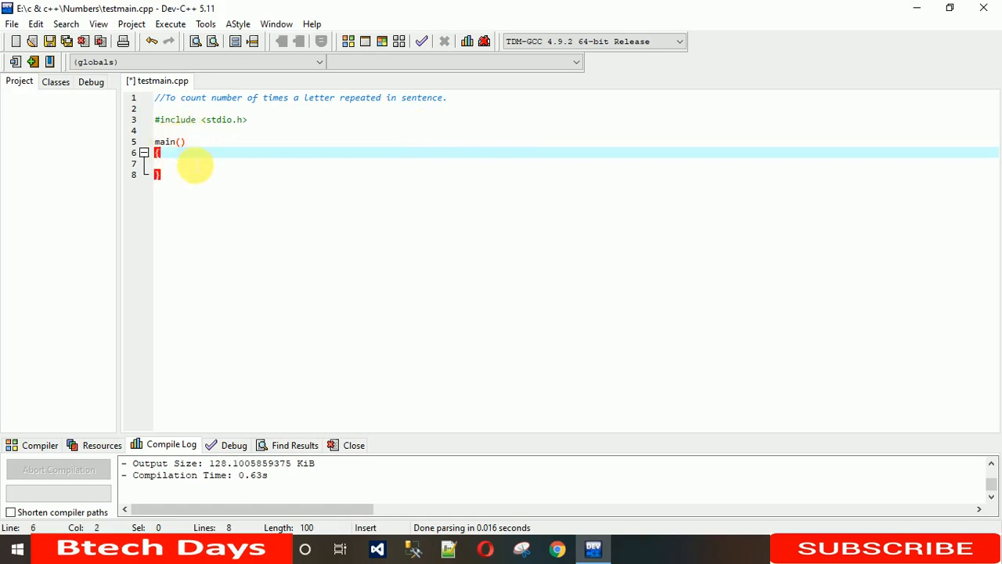
{"action": "left_click", "coordinate": [196, 162]}
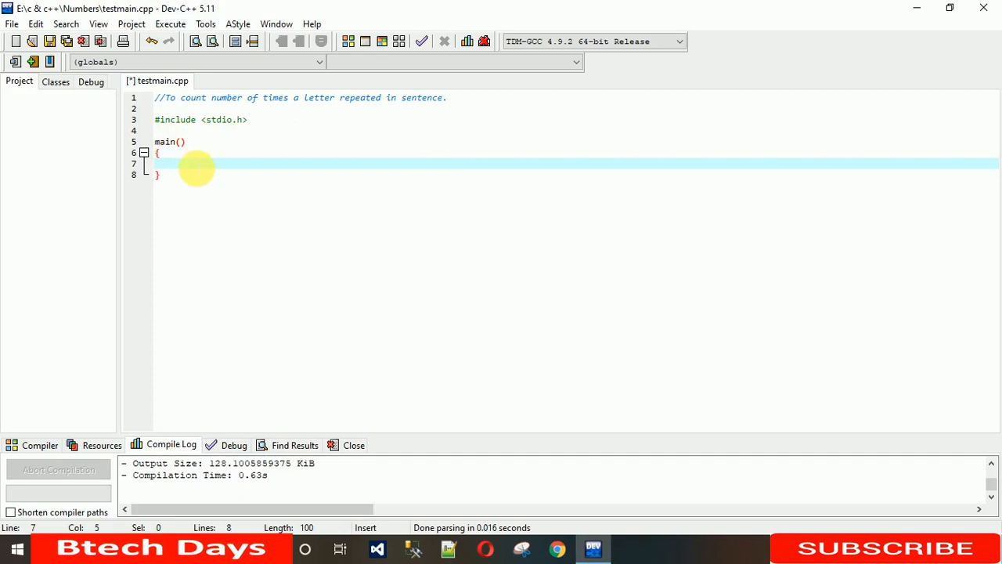
Declare the 100-character string char str[100]; inside main.
{"action": "type", "text": "d"}
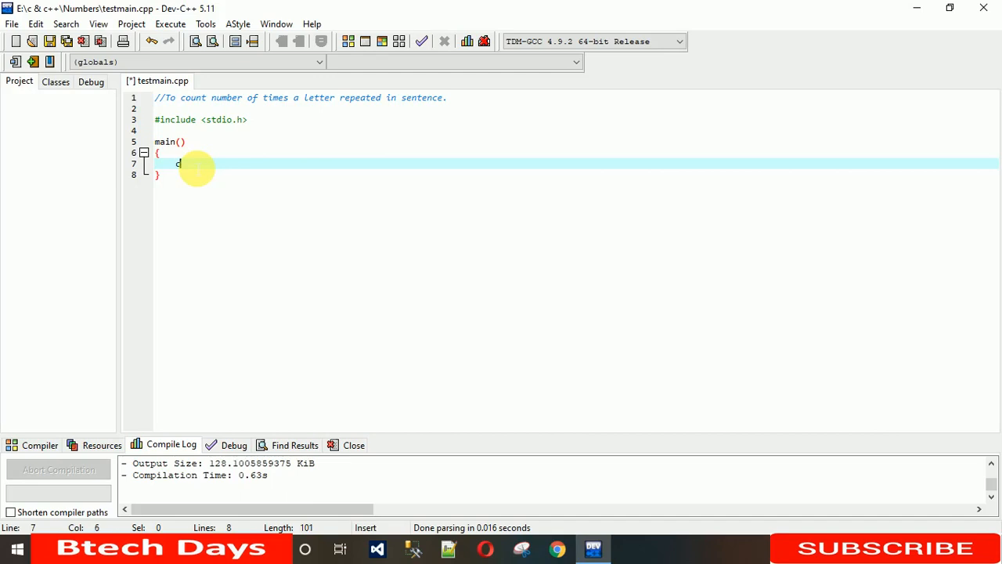
{"action": "type", "text": "har"}
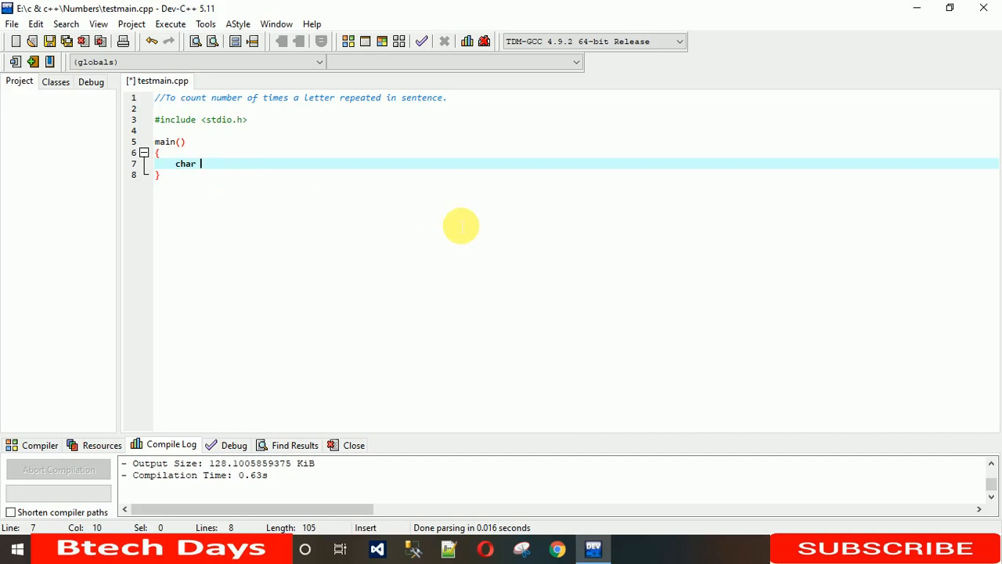
{"action": "type", "text": "str"}
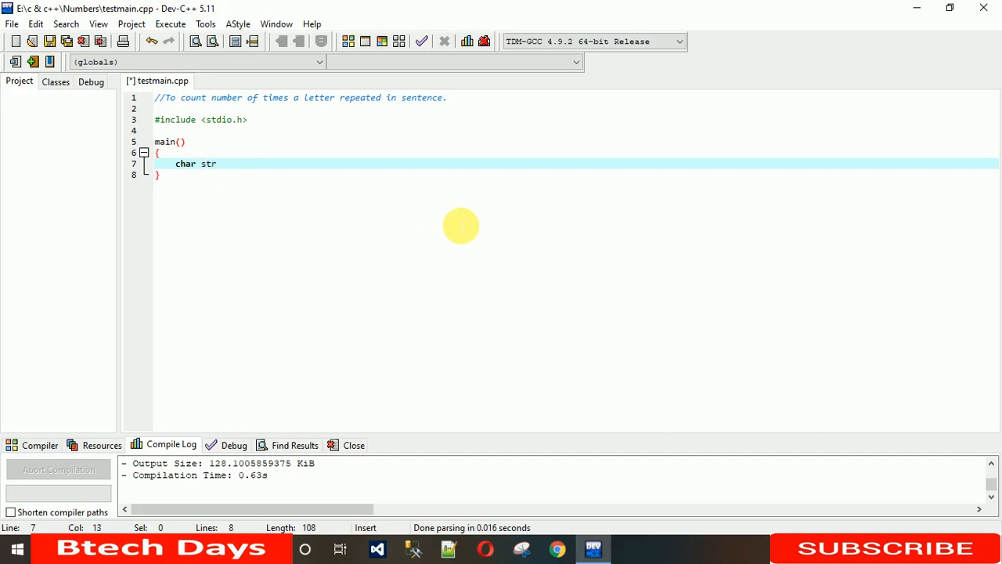
{"action": "type", "text": "[100];"}
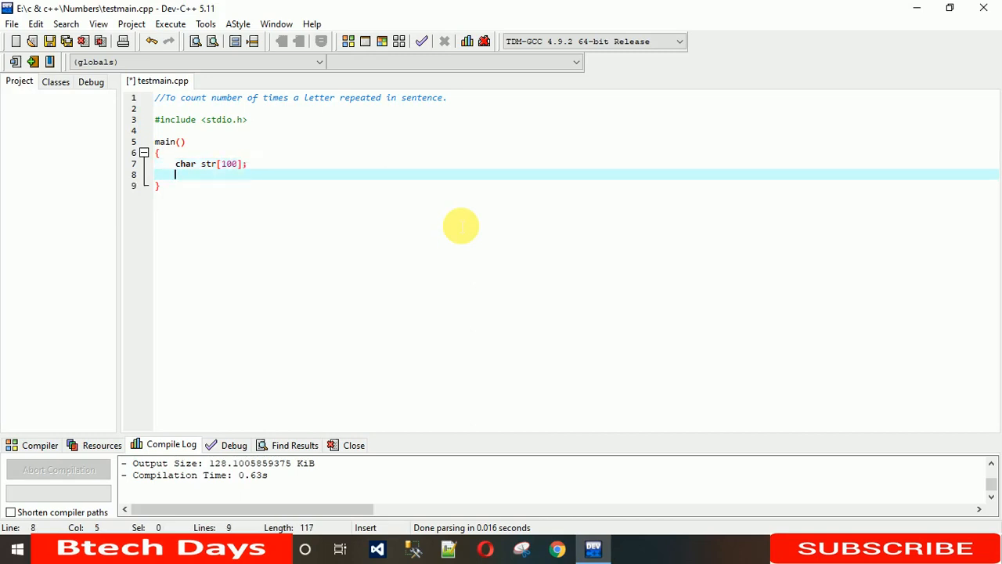
Prompt the user with printf("Enter String : ");.
{"action": "type", "text": "print"}
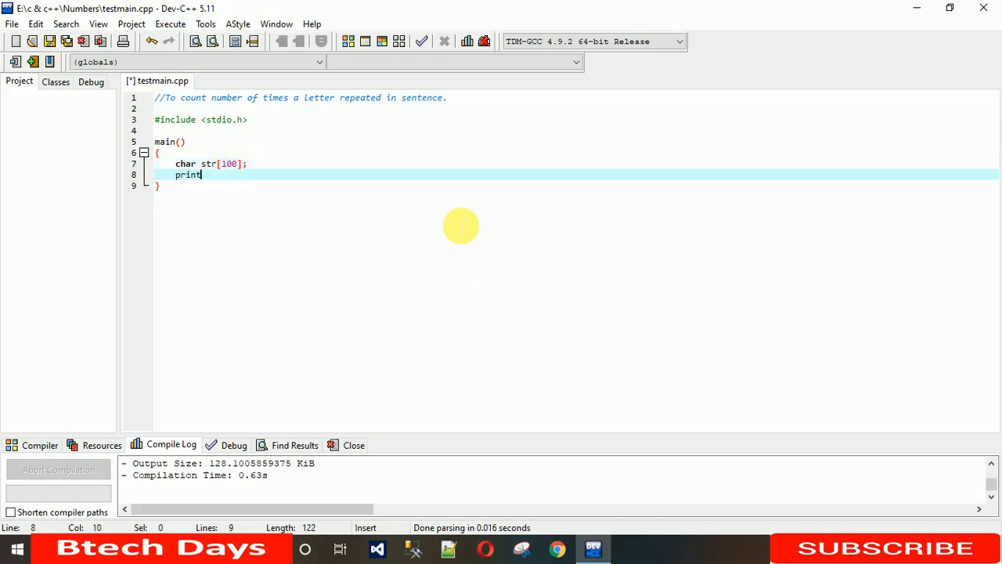
{"action": "type", "text": "f(\"\")"}
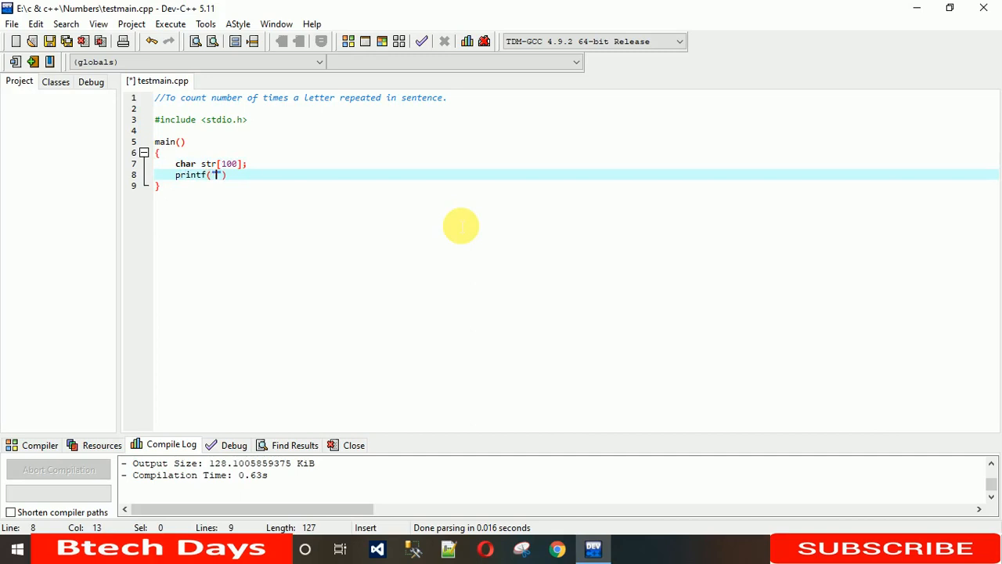
{"action": "type", "text": "Enter"}
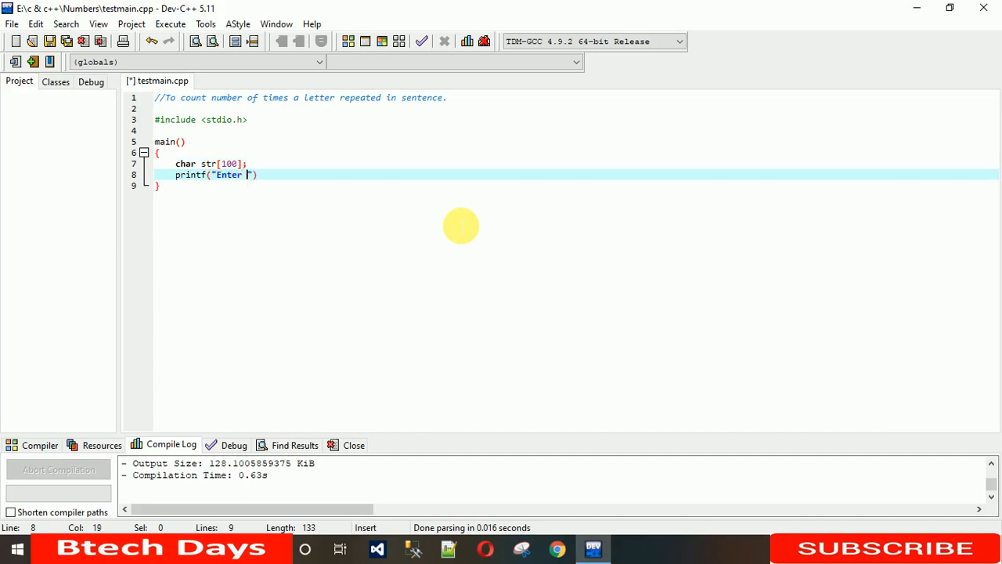
{"action": "type", "text": "String :"}
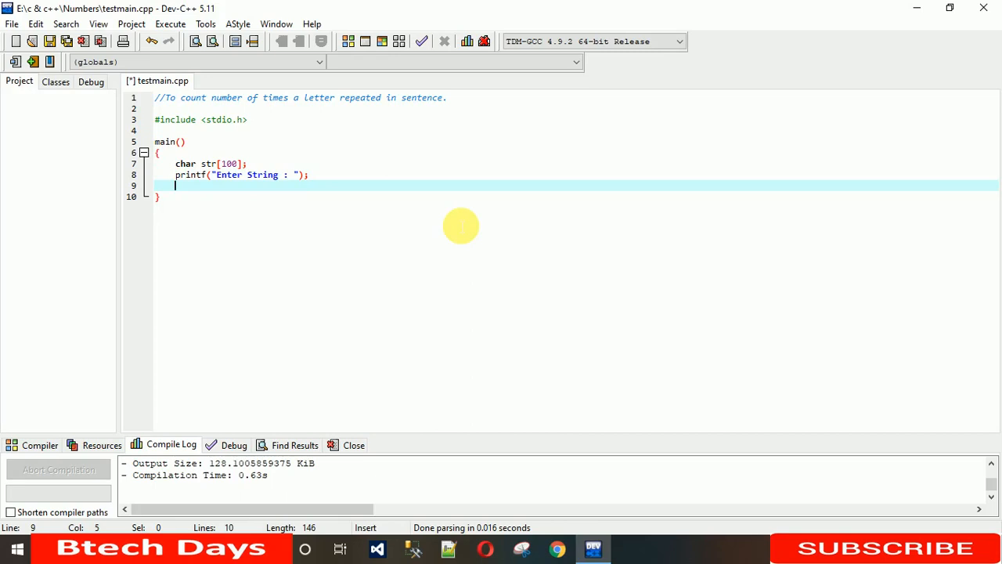
Read the sentence into str with gets(str);.
{"action": "type", "text": "get"}
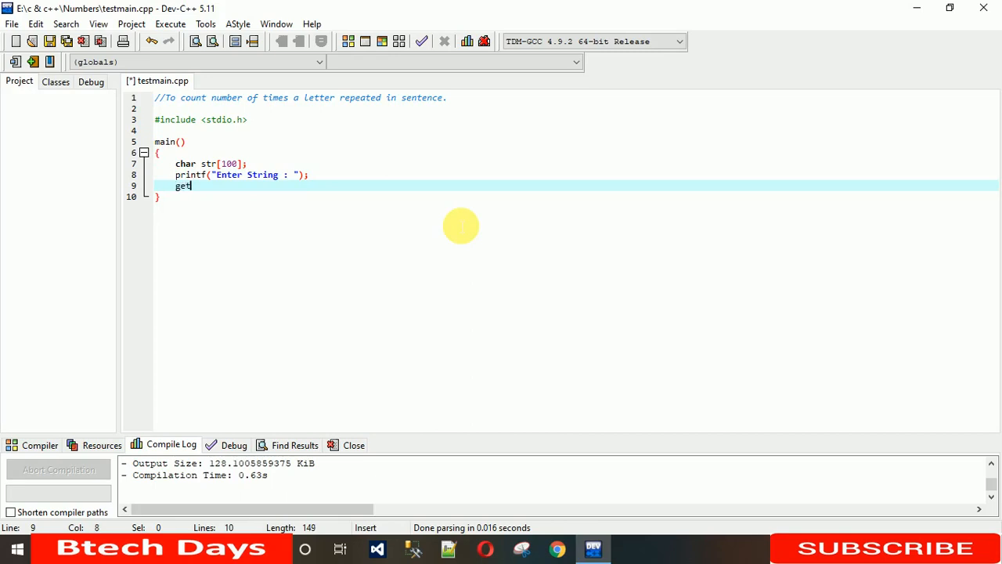
{"action": "type", "text": "s("}
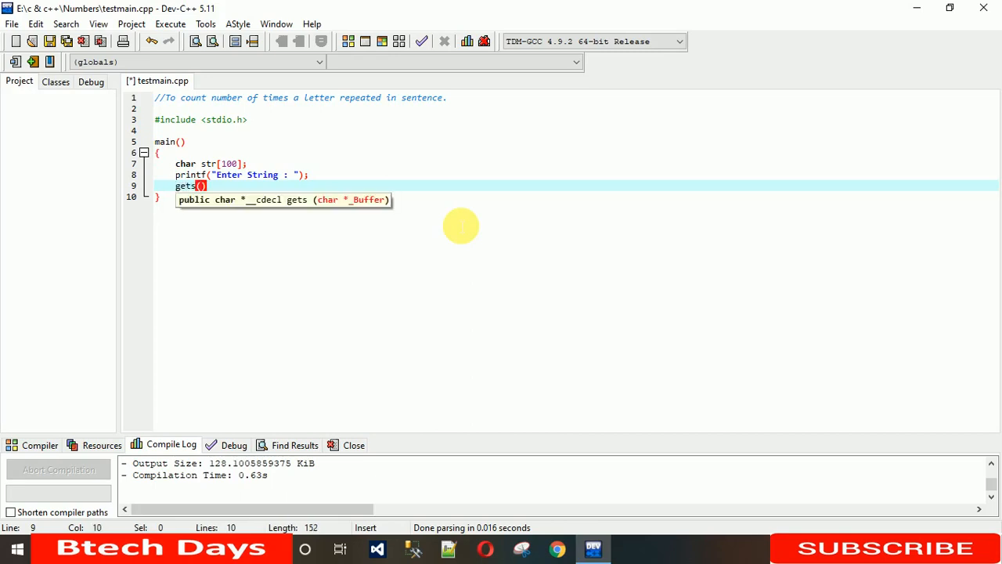
{"action": "type", "text": "s"}
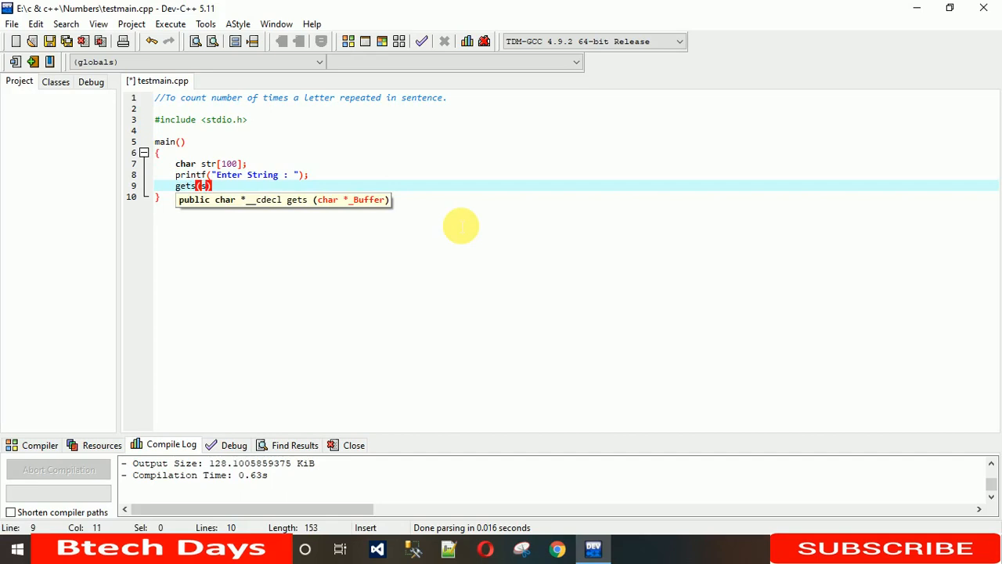
{"action": "type", "text": "str"}
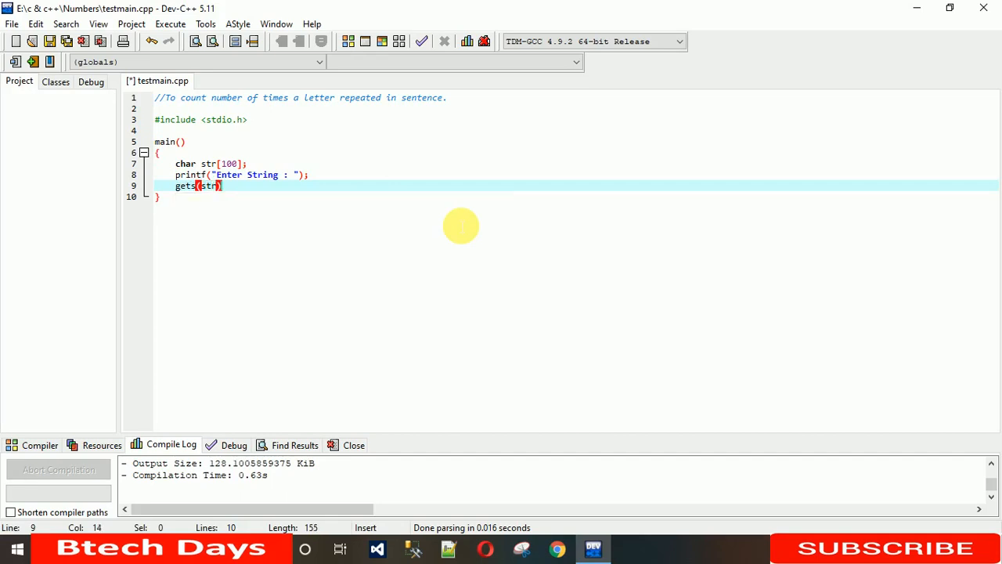
{"action": "type", "text": ";"}
{"action": "left_click", "coordinate": [202, 162]}
{"action": "type", "text": ",search"}
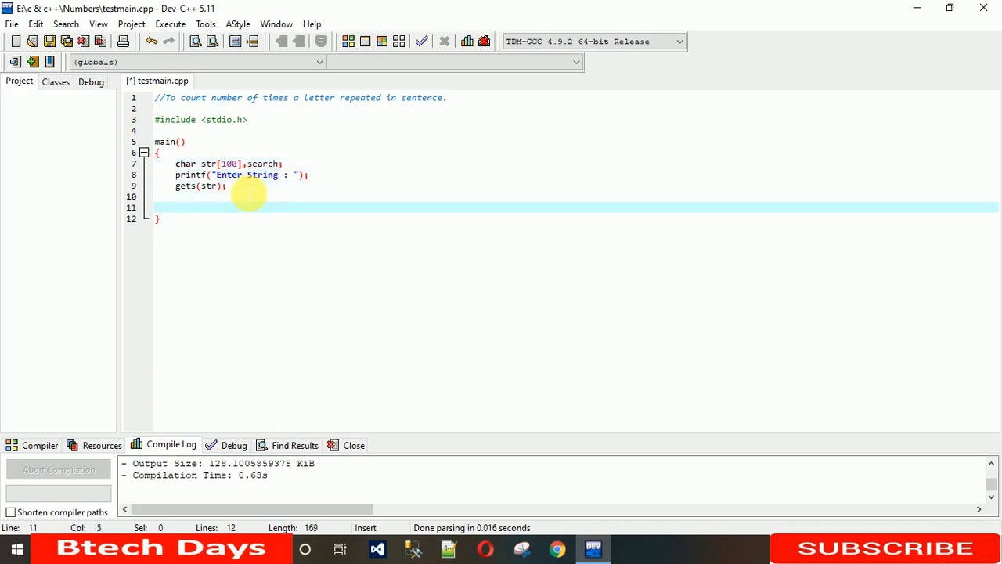
Prompt with printf("Enter letter you want to search : ");.
{"action": "type", "text": "printf("}
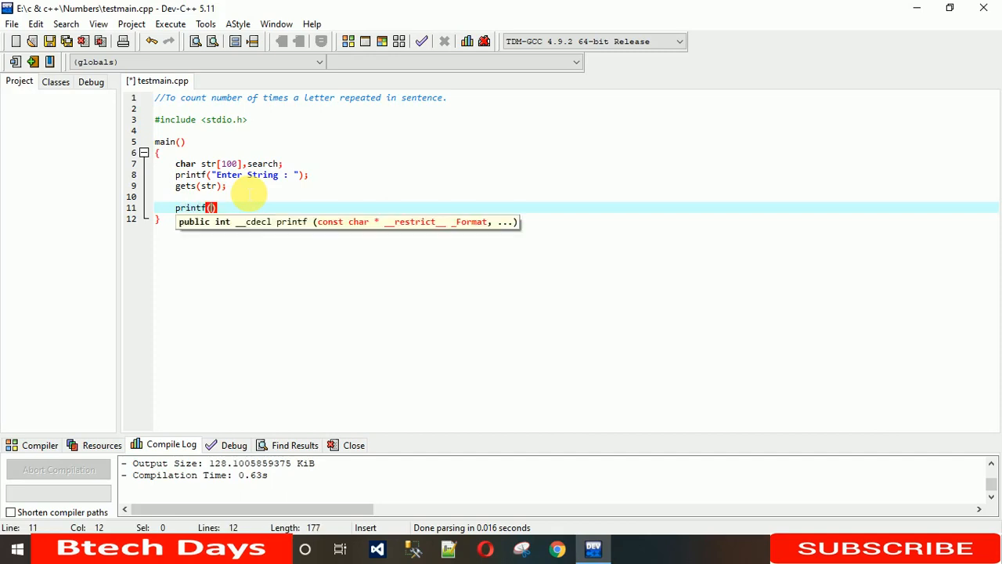
{"action": "type", "text": "Enter letter \""}
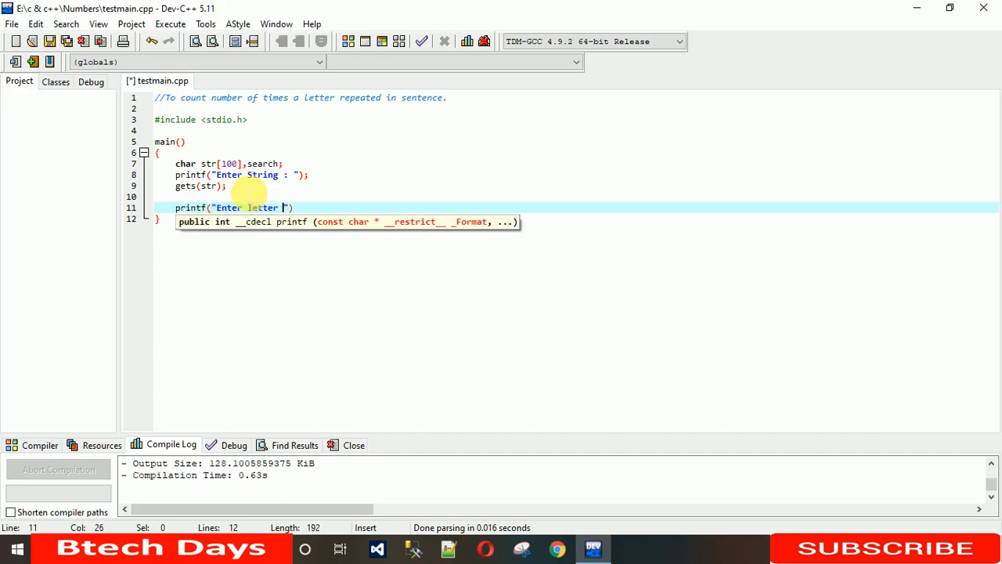
{"action": "type", "text": "you want to search :"}
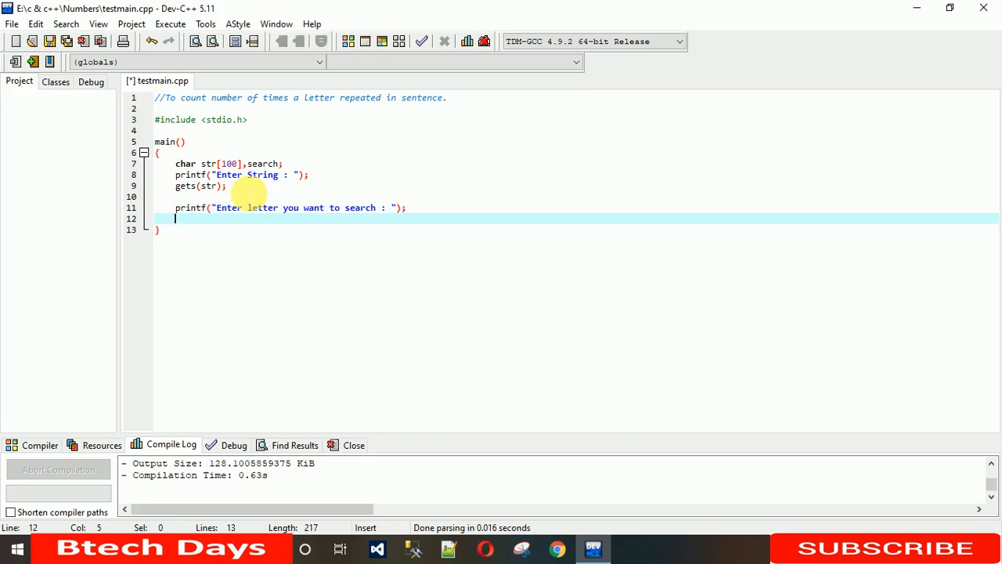
Read the letter into the search variable with scanf("%c",&search);.
{"action": "double_click", "coordinate": [263, 164]}
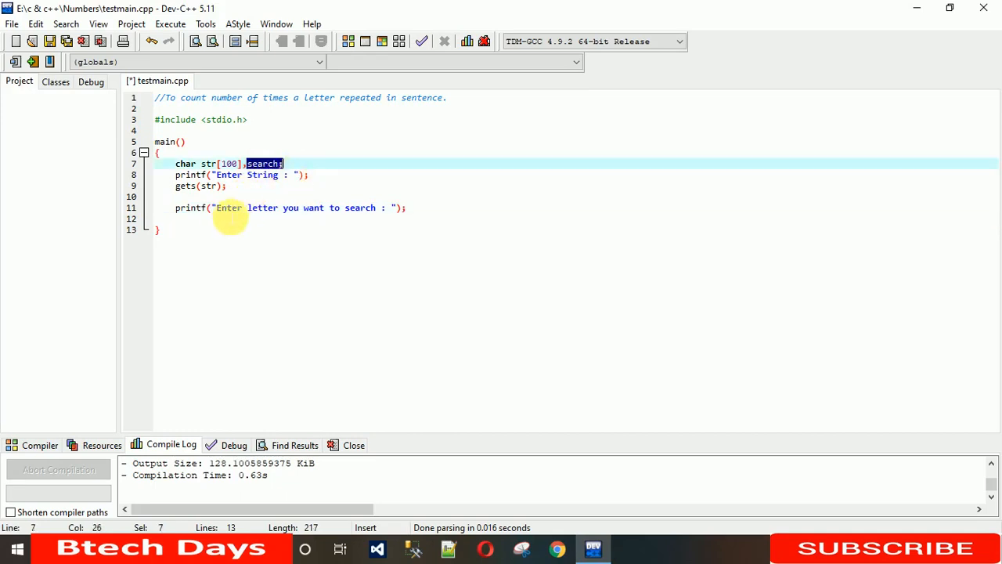
{"action": "type", "text": "sca"}
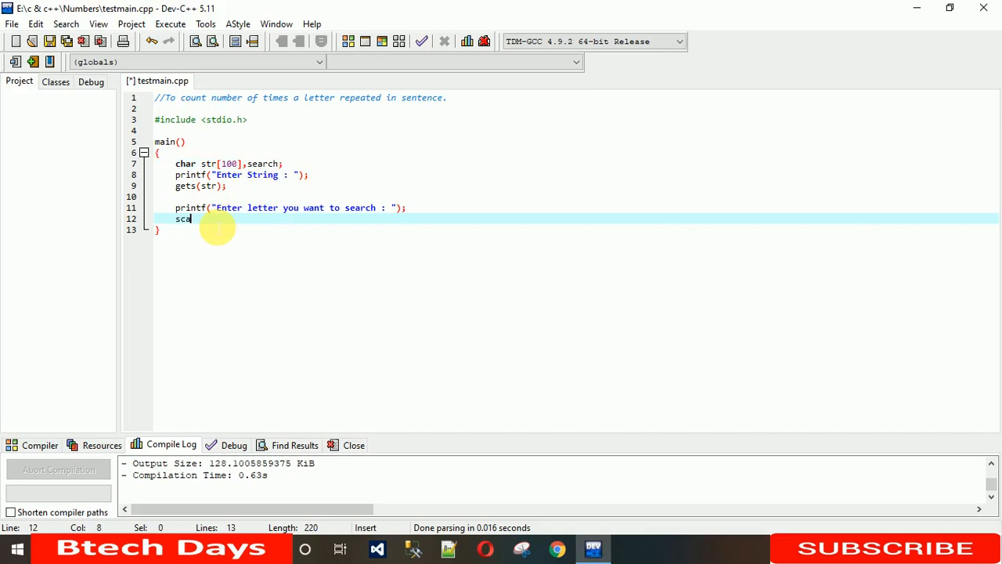
{"action": "type", "text": "nf"}
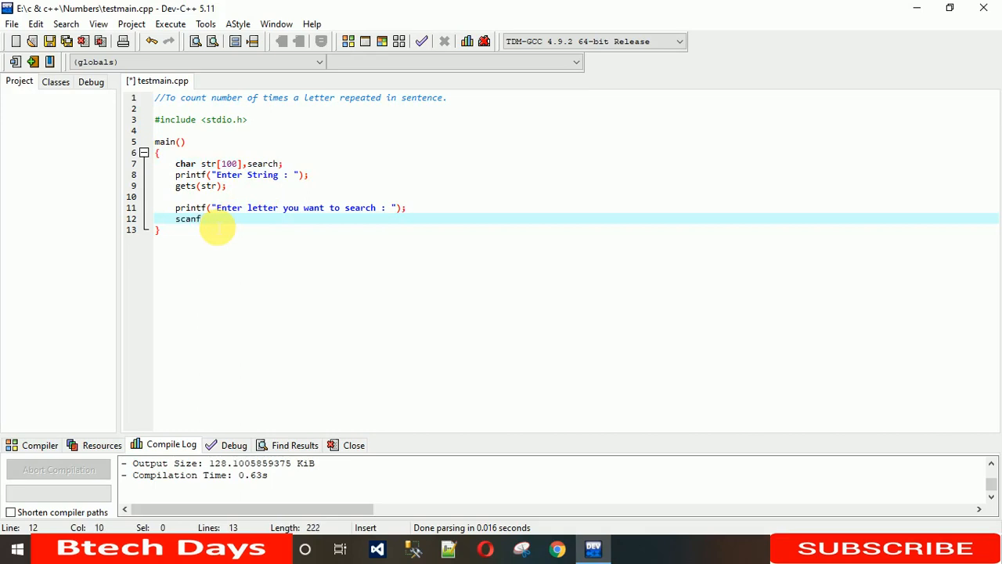
{"action": "type", "text": "(\"\")"}
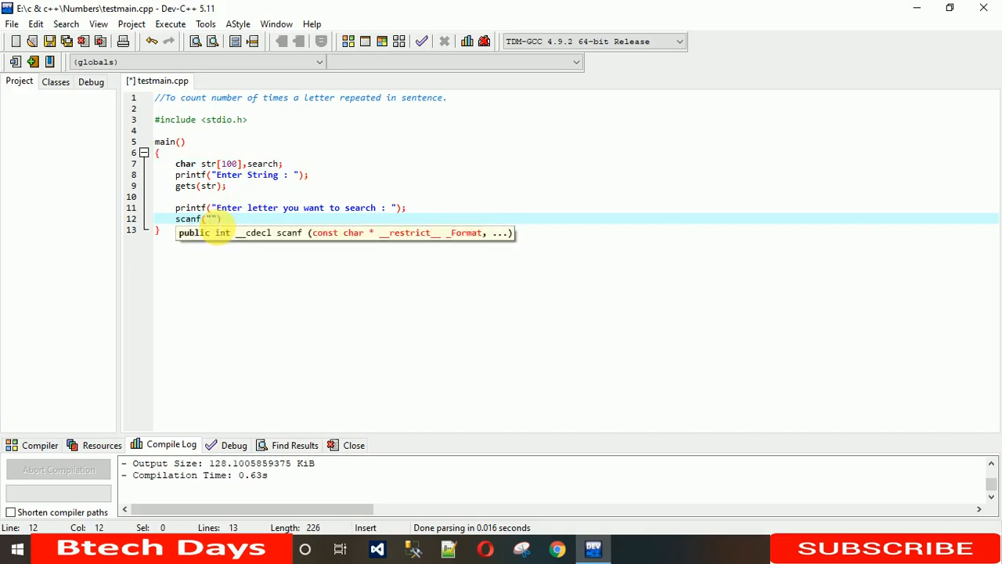
{"action": "type", "text": "%c"}
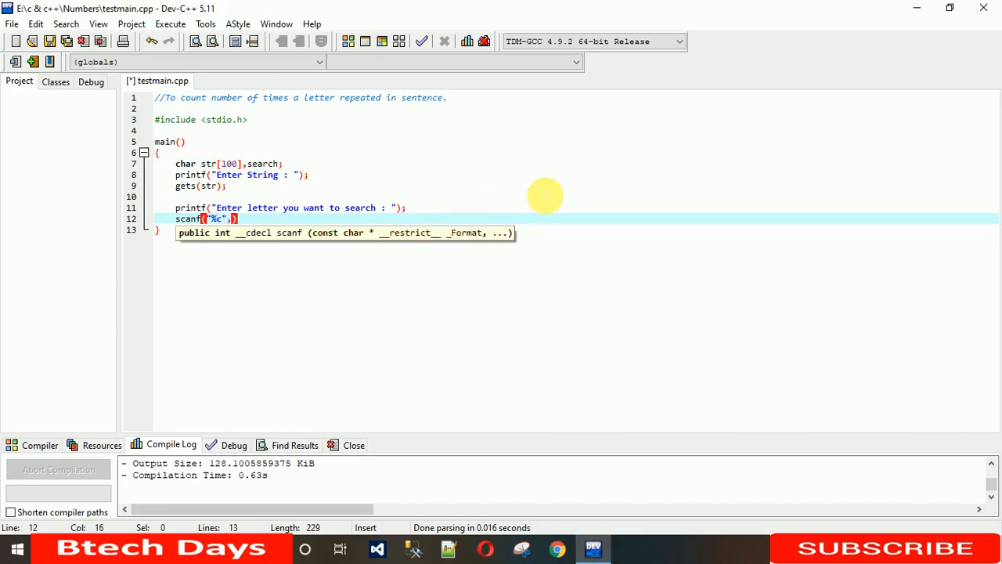
{"action": "type", "text": "&search"}
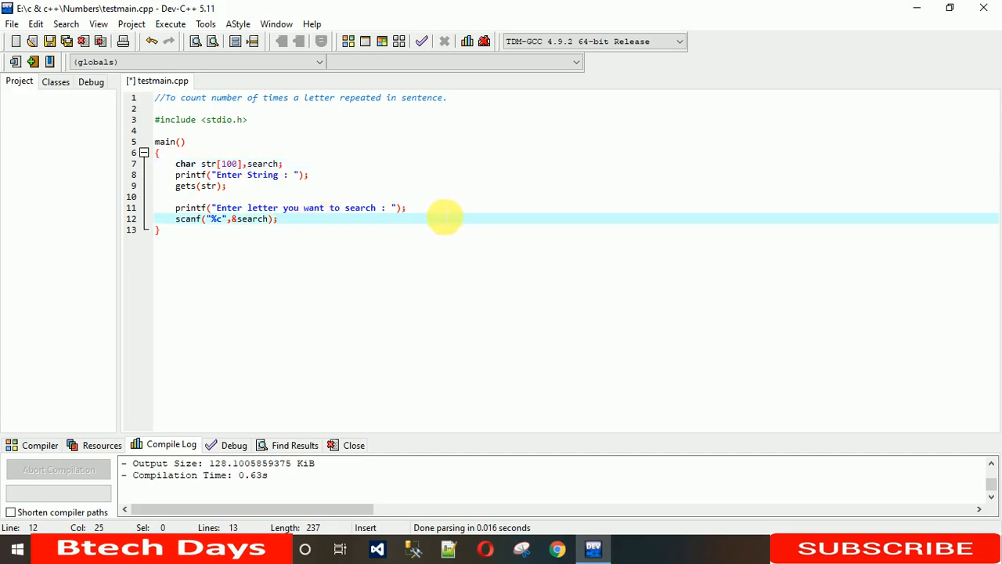
Comment the sample sentence //my name is btech days. after gets(str);.
{"action": "left_click", "coordinate": [227, 185]}
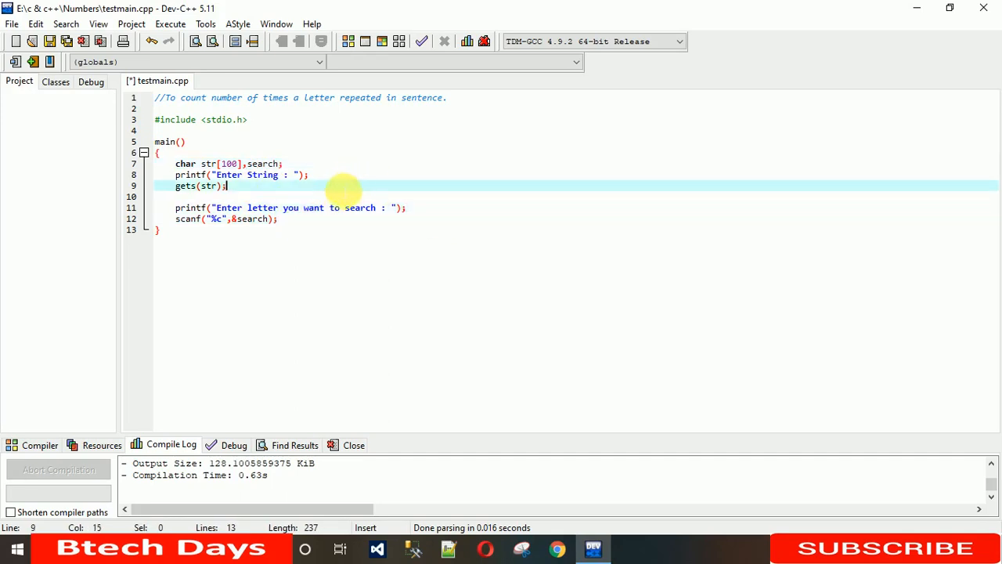
{"action": "type", "text": "//"}
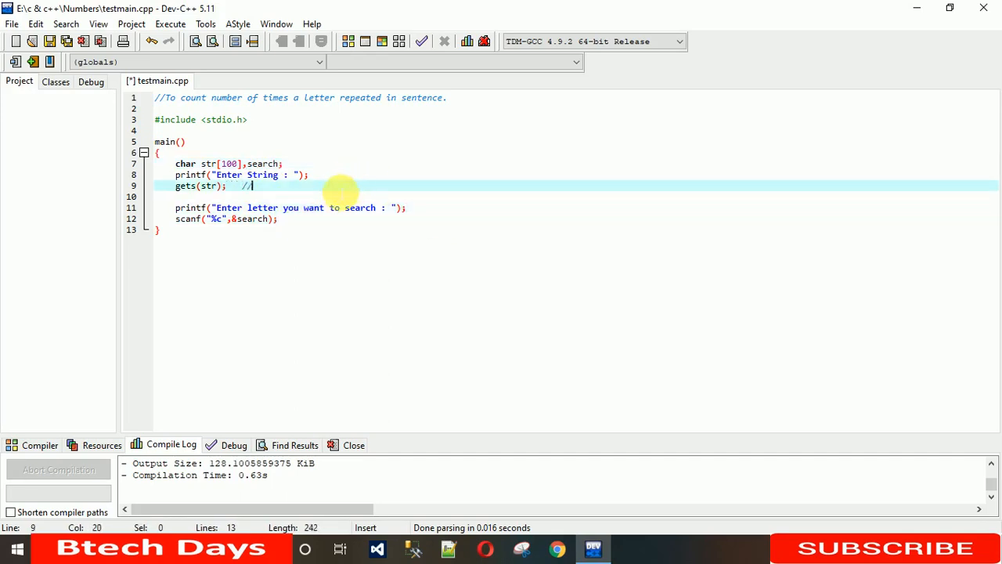
{"action": "type", "text": "my name is btech"}
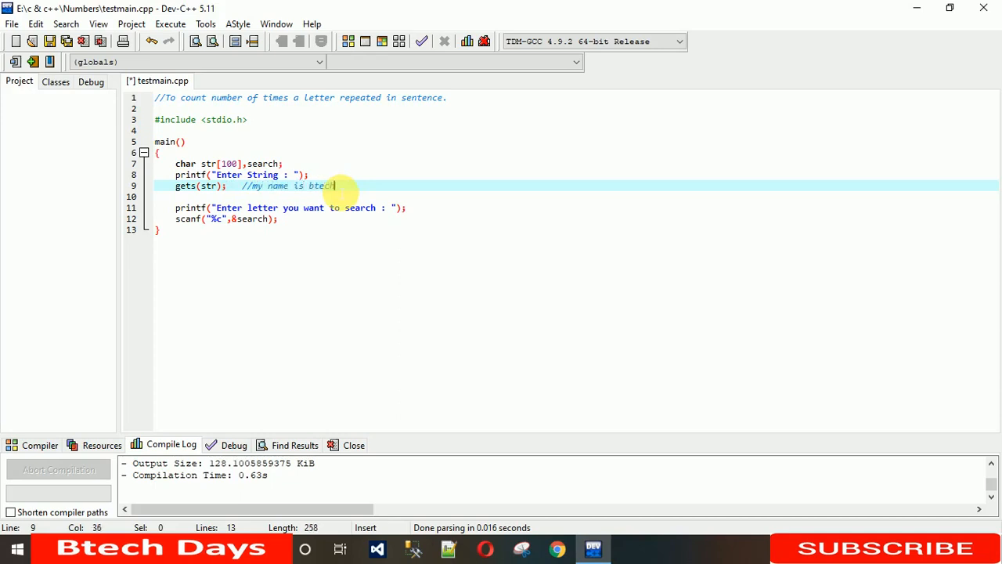
{"action": "type", "text": "days"}
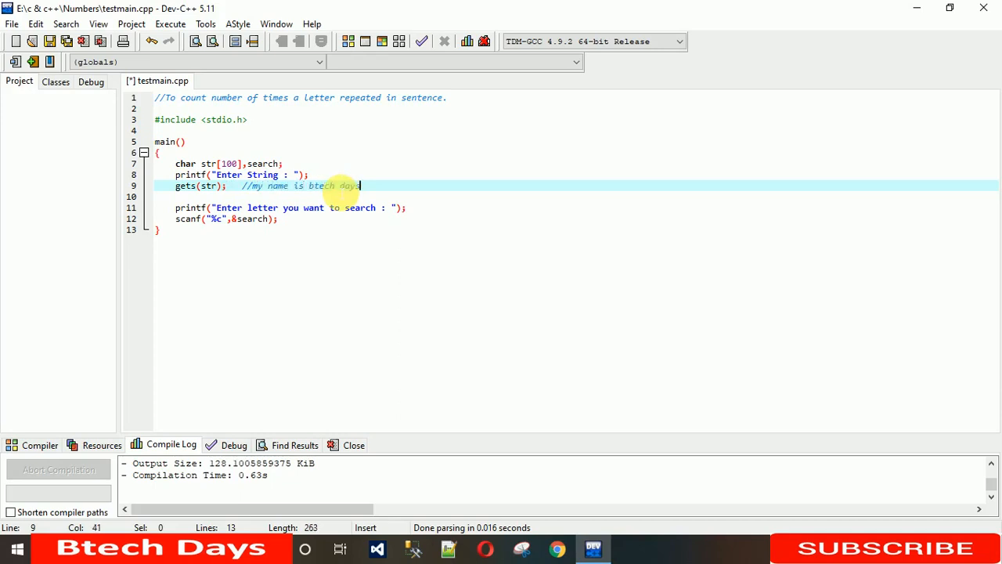
{"action": "type", "text": "."}
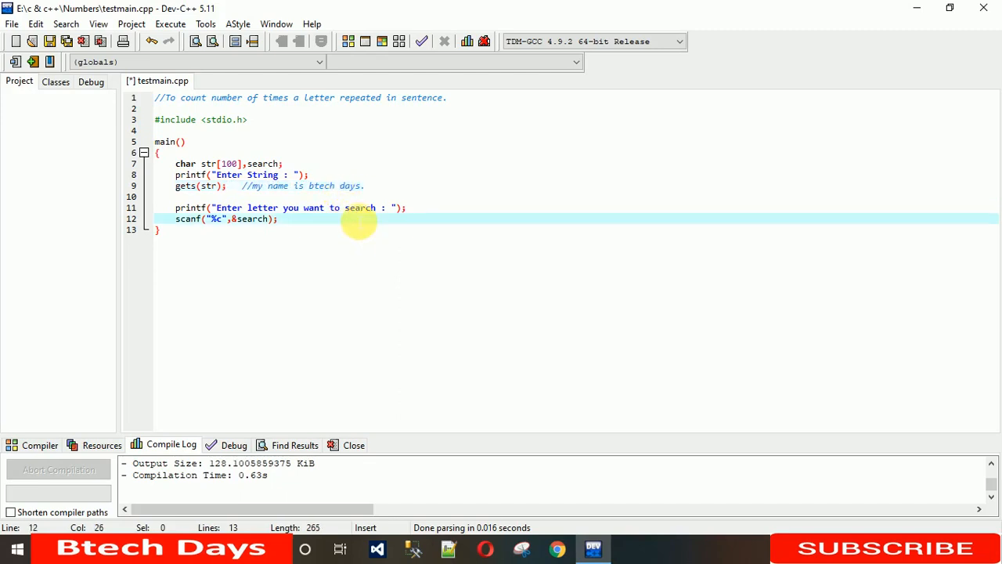
Comment the sample letter after the scanf line and highlight the gets line.
{"action": "type", "text": "//d"}
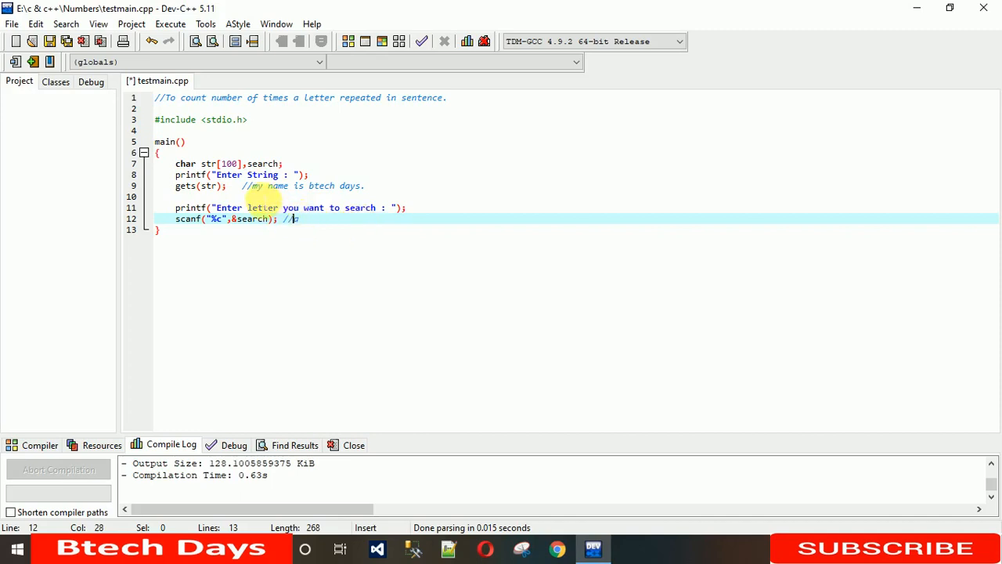
{"action": "left_click_drag", "start_coordinate": [242, 185], "coordinate": [364, 185]}
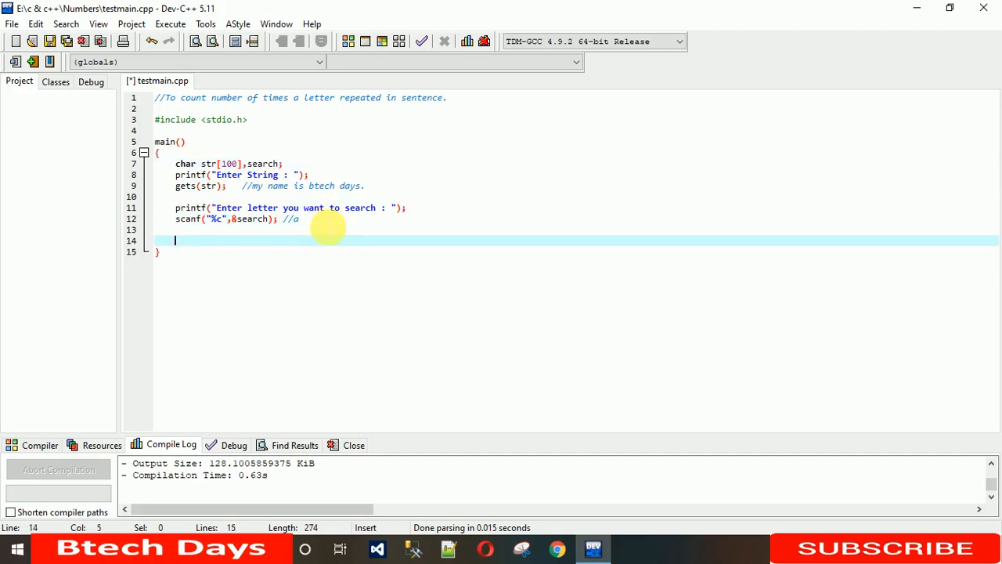
Start a for loop with empty parentheses, referring back to the str declaration.
{"action": "type", "text": "for"}
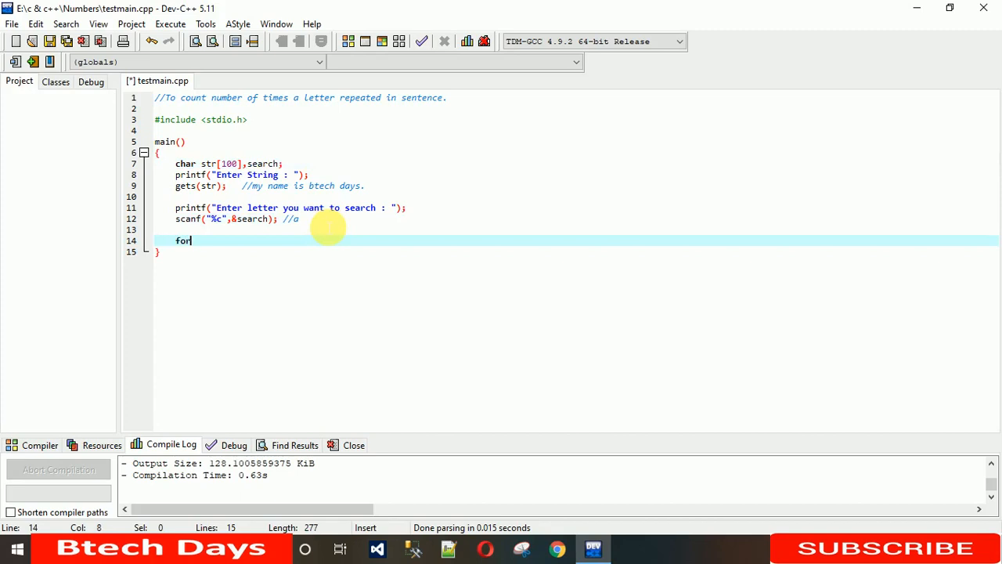
{"action": "type", "text": "()"}
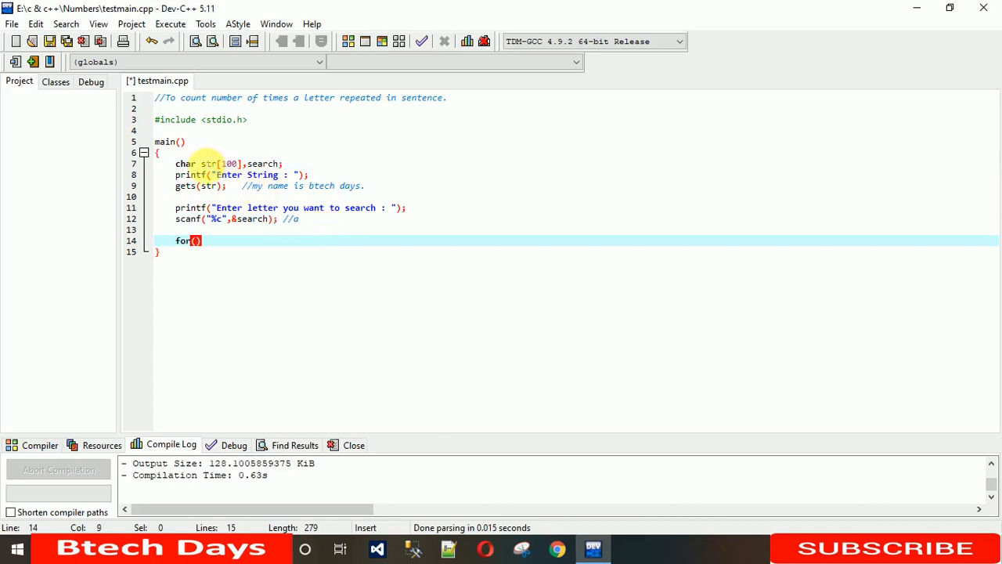
{"action": "double_click", "coordinate": [219, 163]}
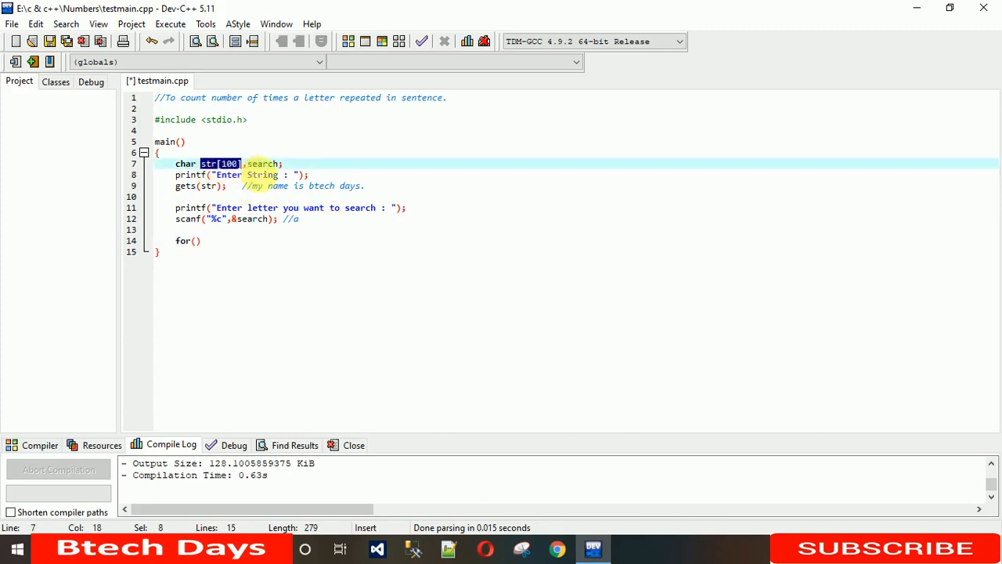
{"action": "left_click", "coordinate": [296, 219]}
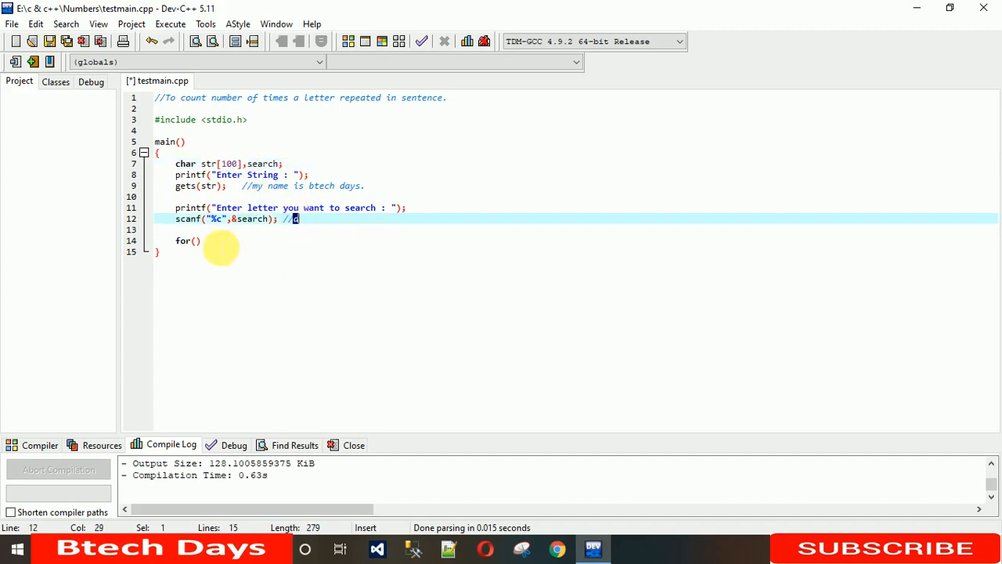
{"action": "left_click", "coordinate": [196, 241]}
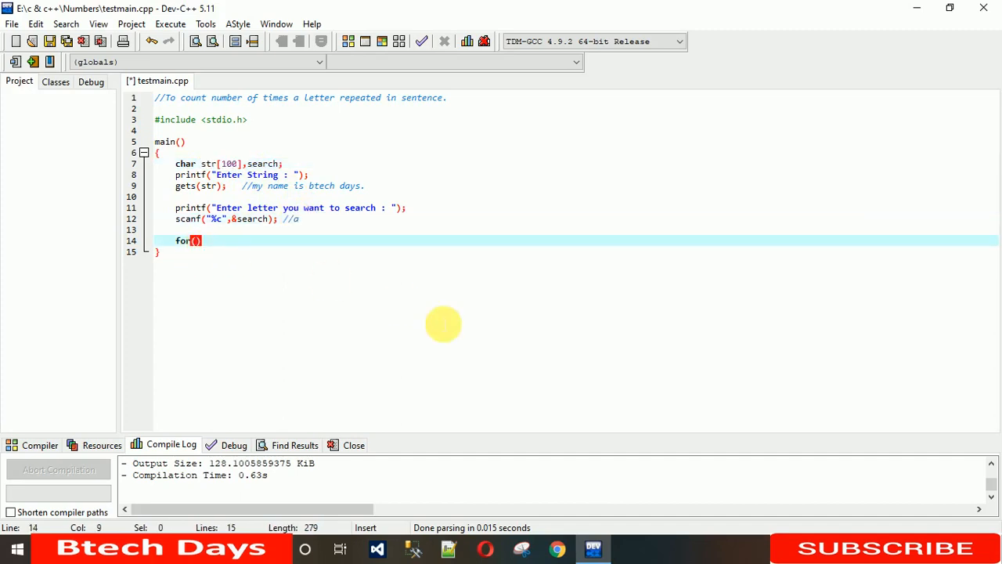
Complete the loop header for(int i=0;str[i]!='\0';i++) with an empty braced body.
{"action": "type", "text": "int i="}
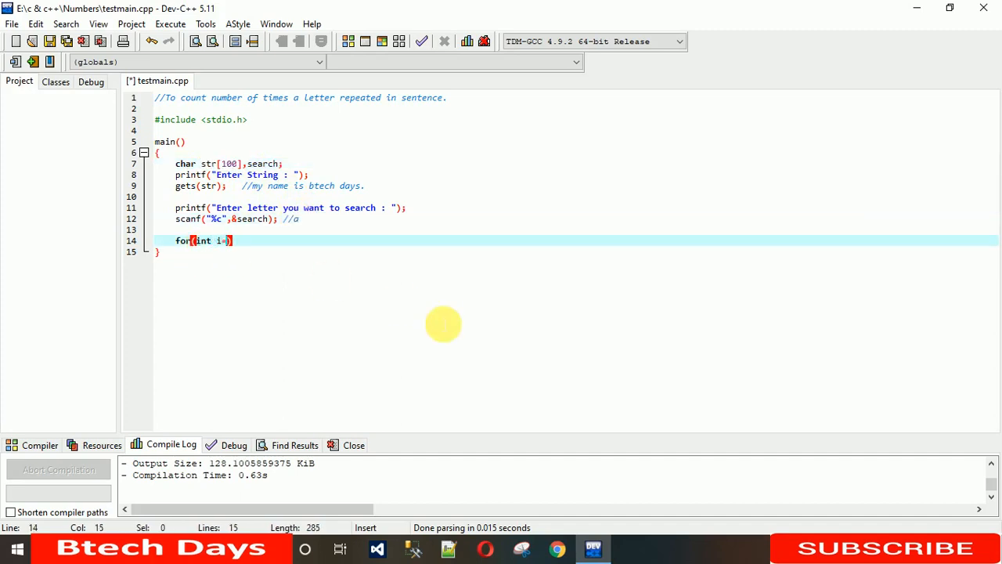
{"action": "type", "text": "=0;str[i]!="}
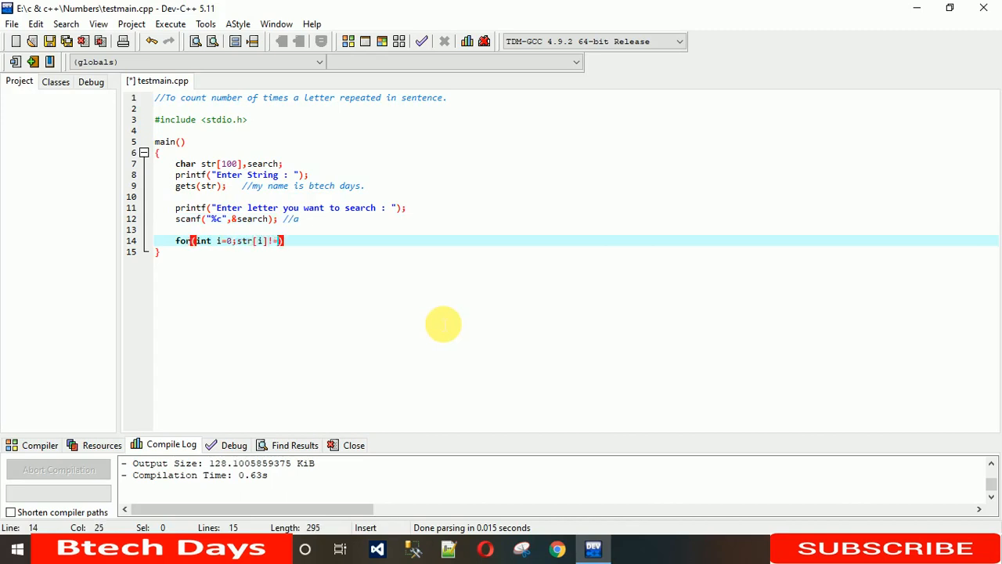
{"action": "type", "text": "'\\0'"}
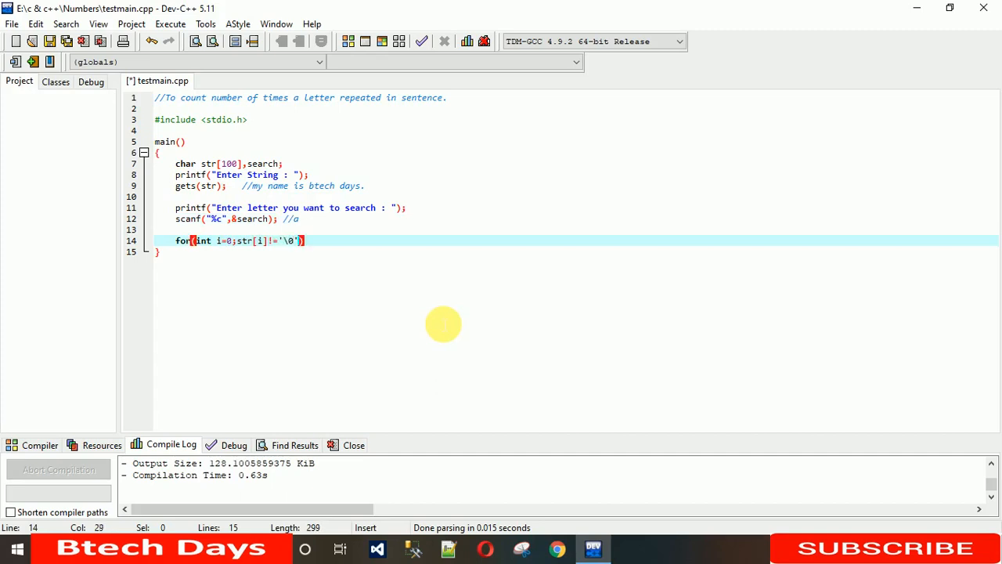
{"action": "type", "text": ";i++"}
{"action": "type", "text": "{"}
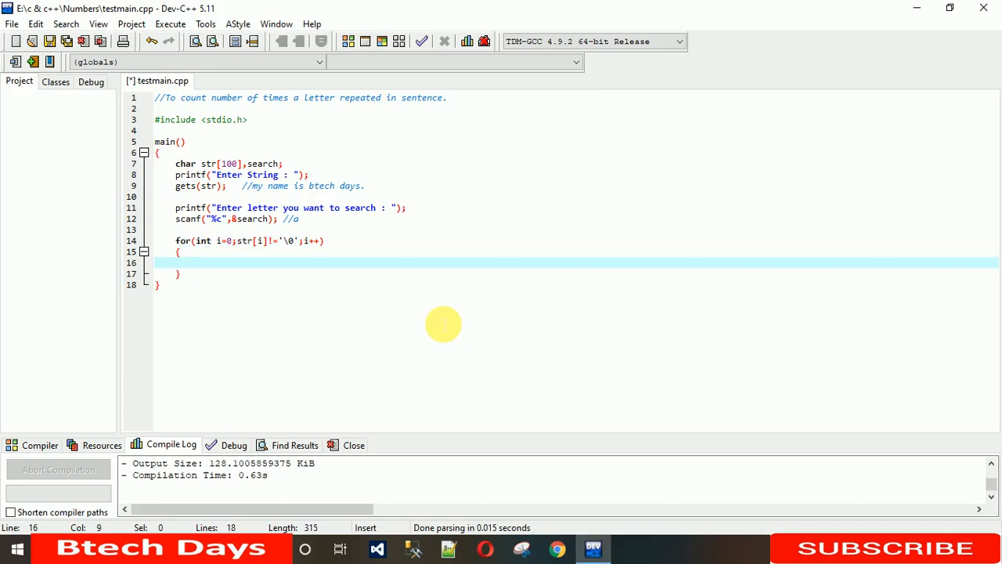
{"action": "left_click_drag", "start_coordinate": [237, 242], "coordinate": [277, 241]}
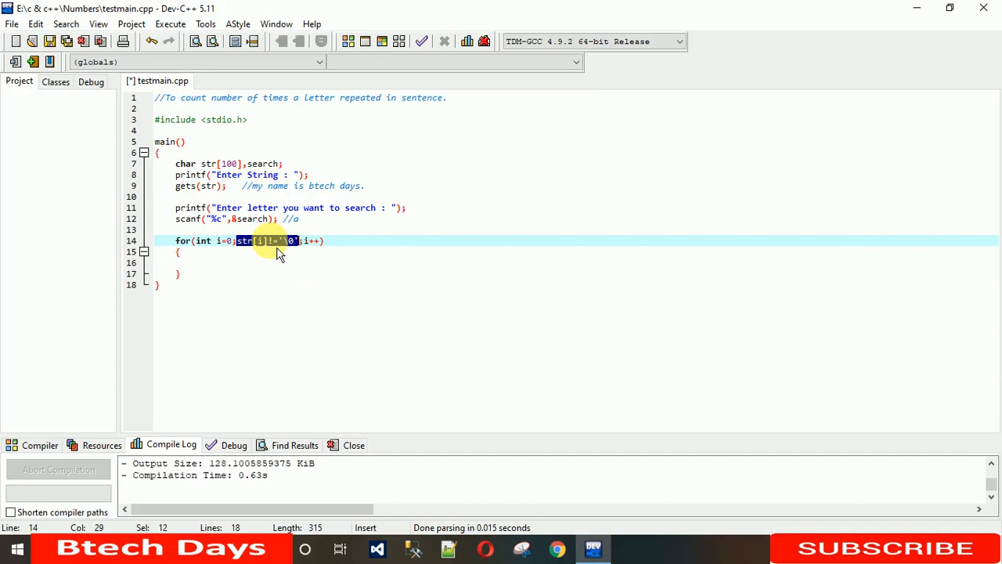
{"action": "mouse_move", "coordinate": [269, 263]}
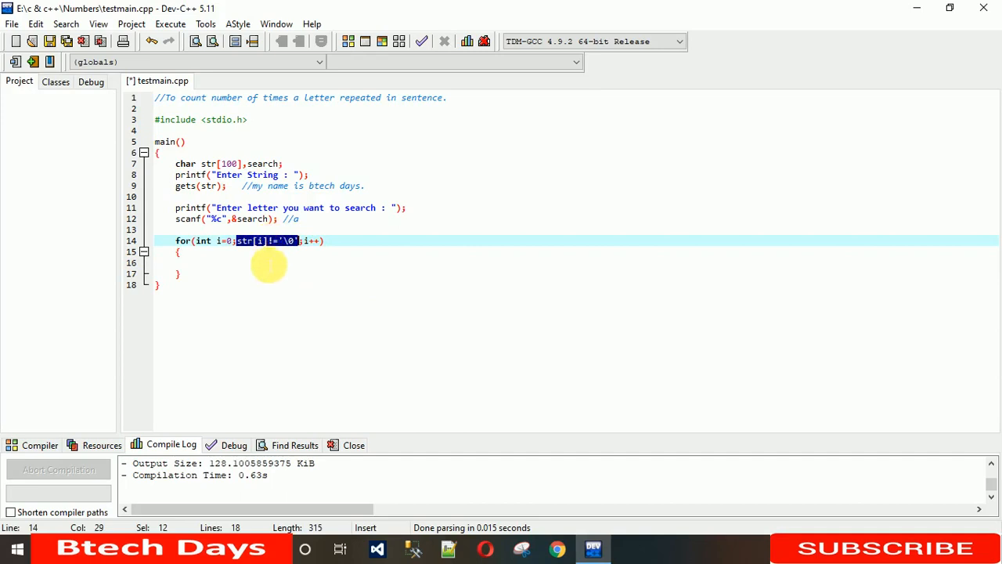
{"action": "left_click", "coordinate": [196, 263]}
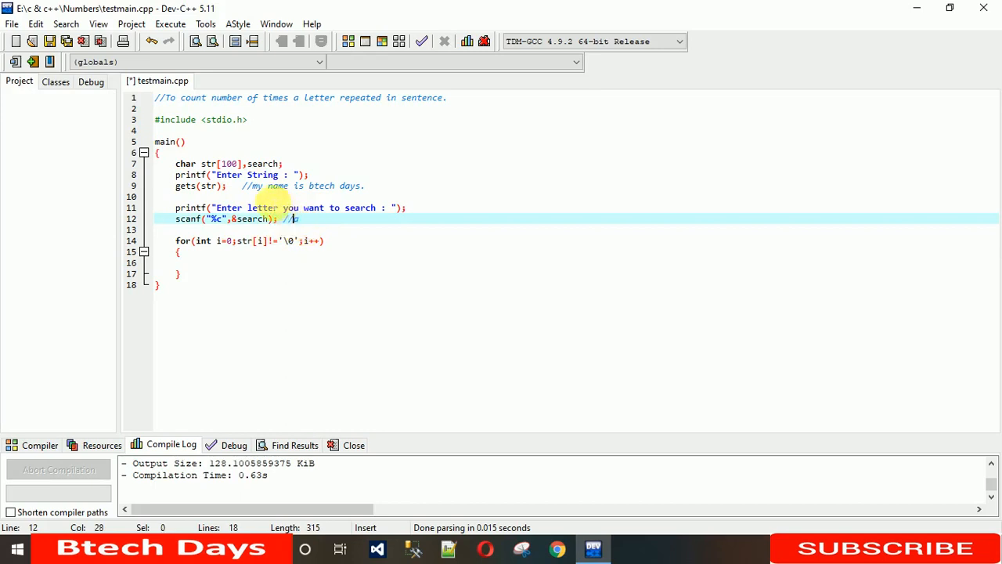
{"action": "left_click", "coordinate": [157, 152]}
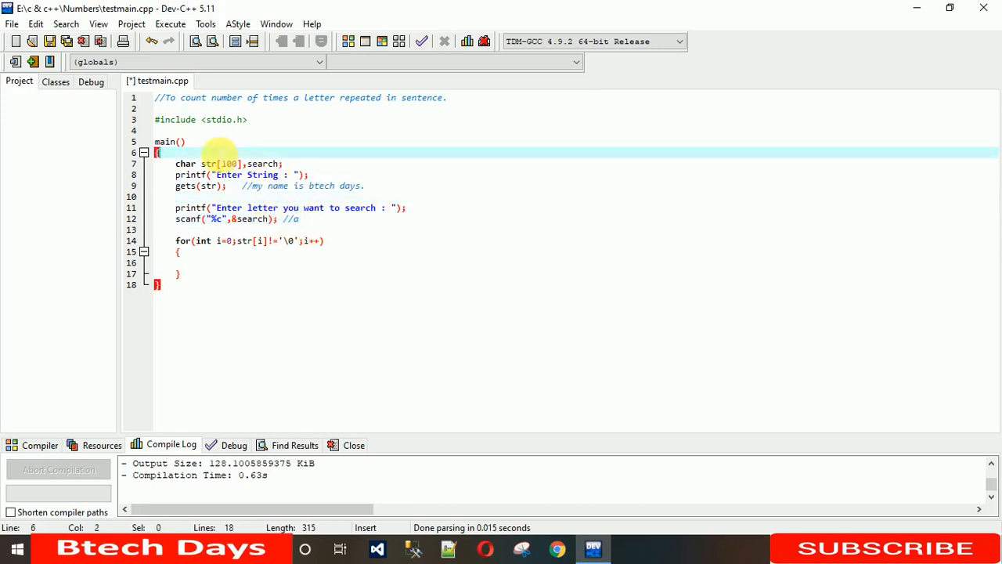
Declare int count=0; at the top of main.
{"action": "type", "text": "int co"}
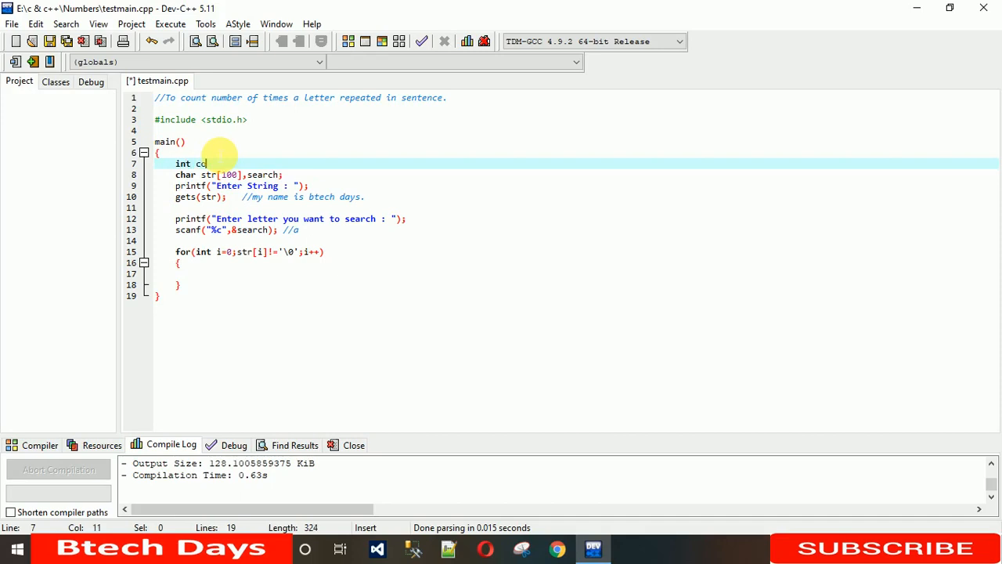
{"action": "type", "text": "unt="}
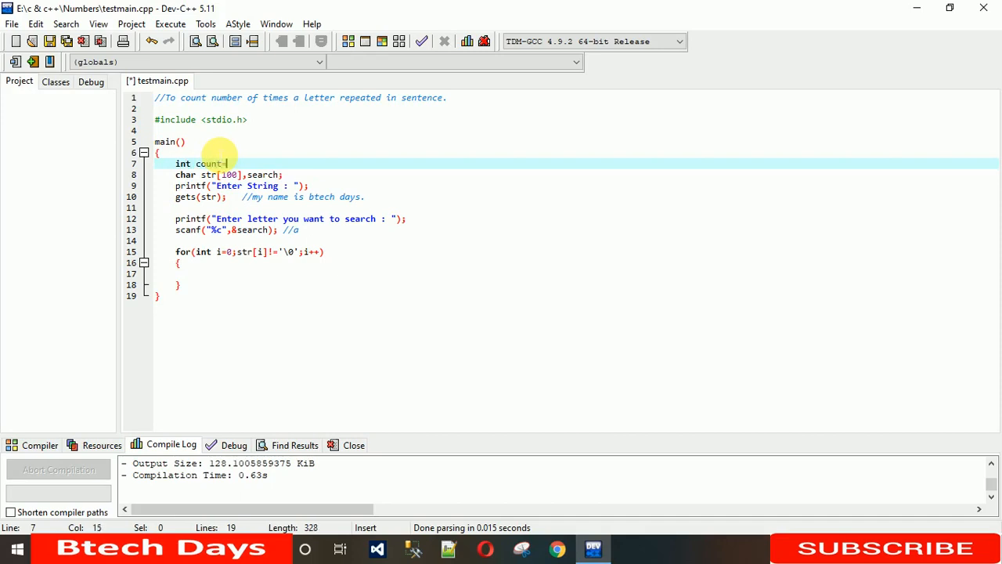
{"action": "type", "text": "=0;"}
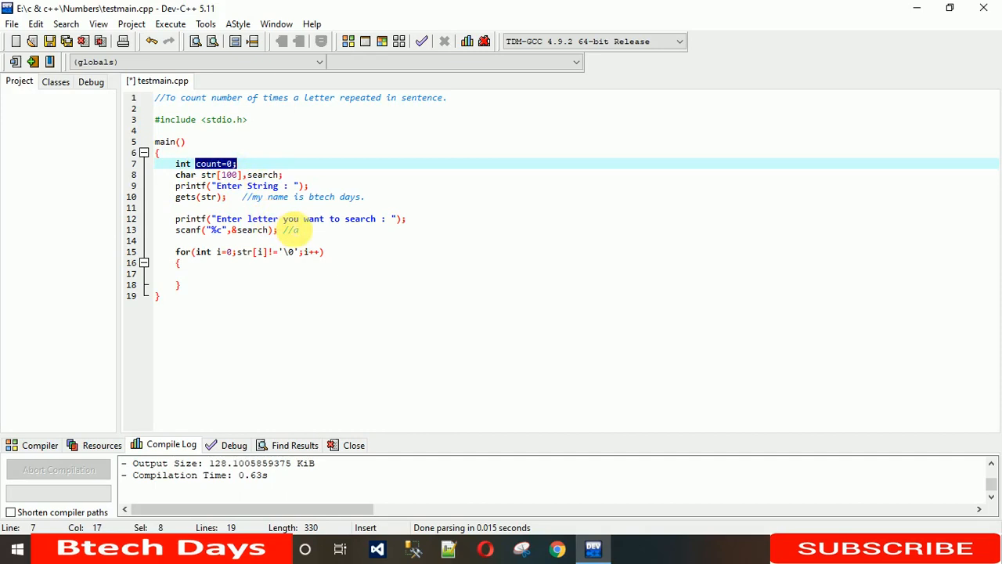
Inside the loop add if(str[i]==search) with count++; in its body.
{"action": "left_click", "coordinate": [196, 272]}
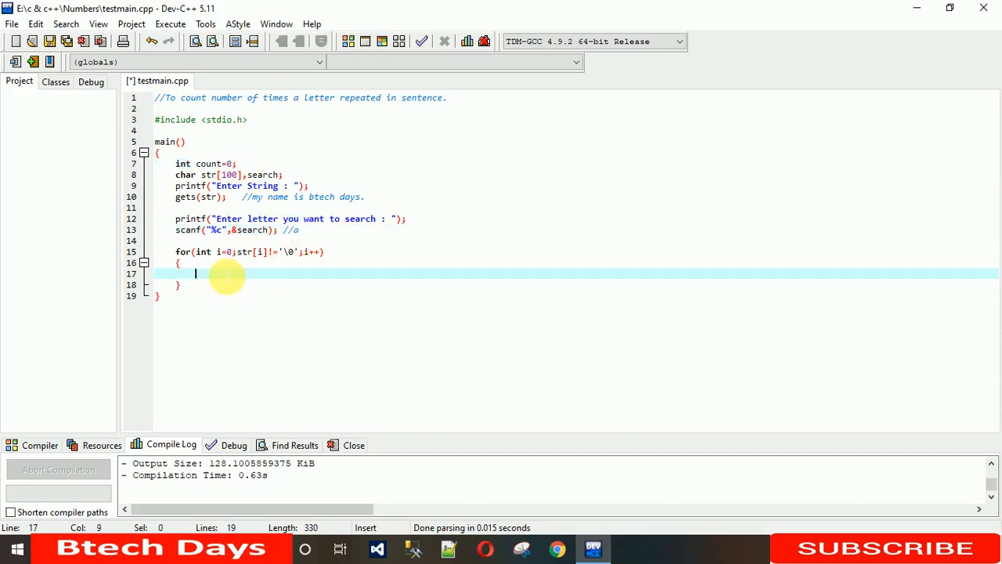
{"action": "type", "text": "if()"}
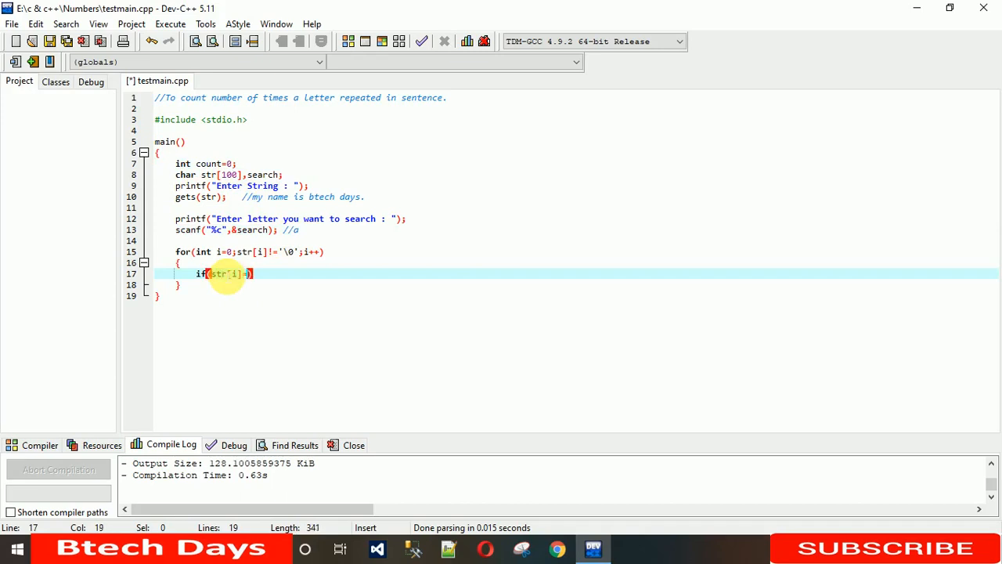
{"action": "type", "text": "==s"}
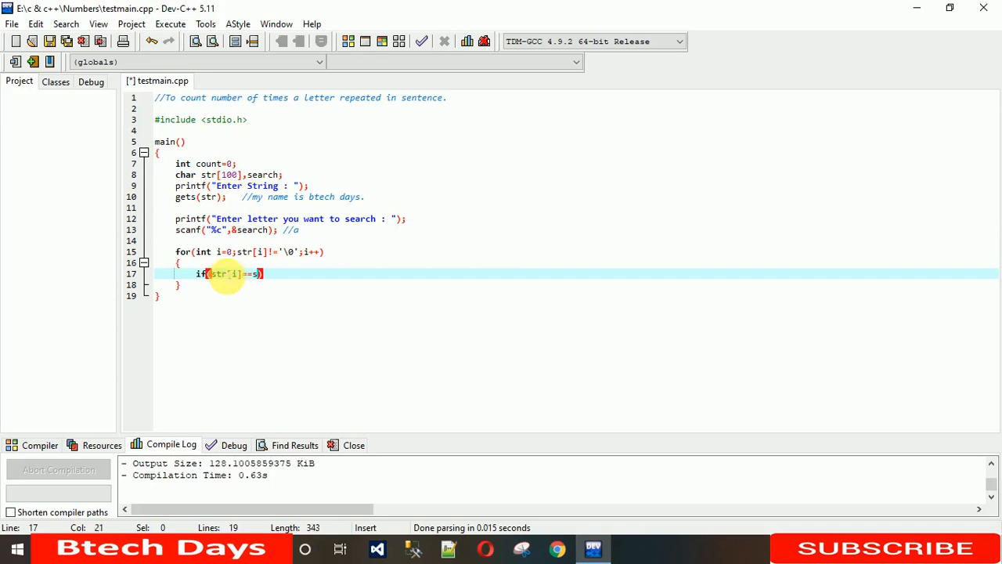
{"action": "type", "text": "earch"}
{"action": "type", "text": "co"}
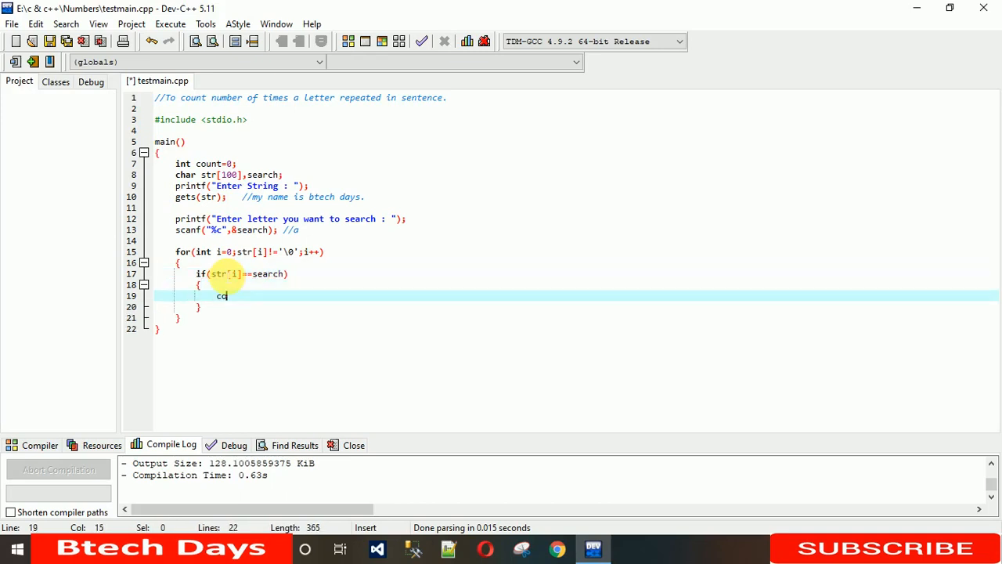
{"action": "type", "text": "unt++;"}
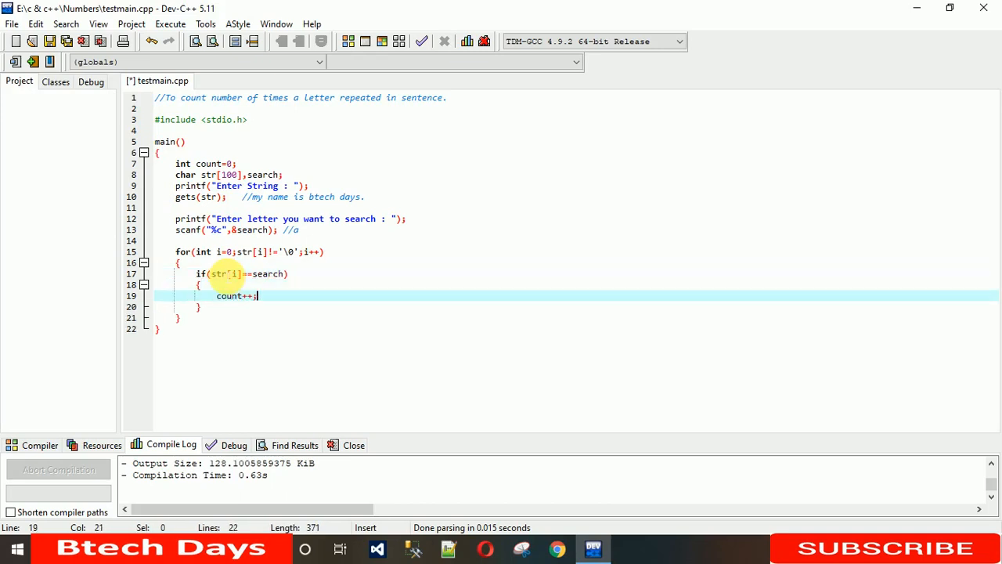
{"action": "mouse_move", "coordinate": [219, 274]}
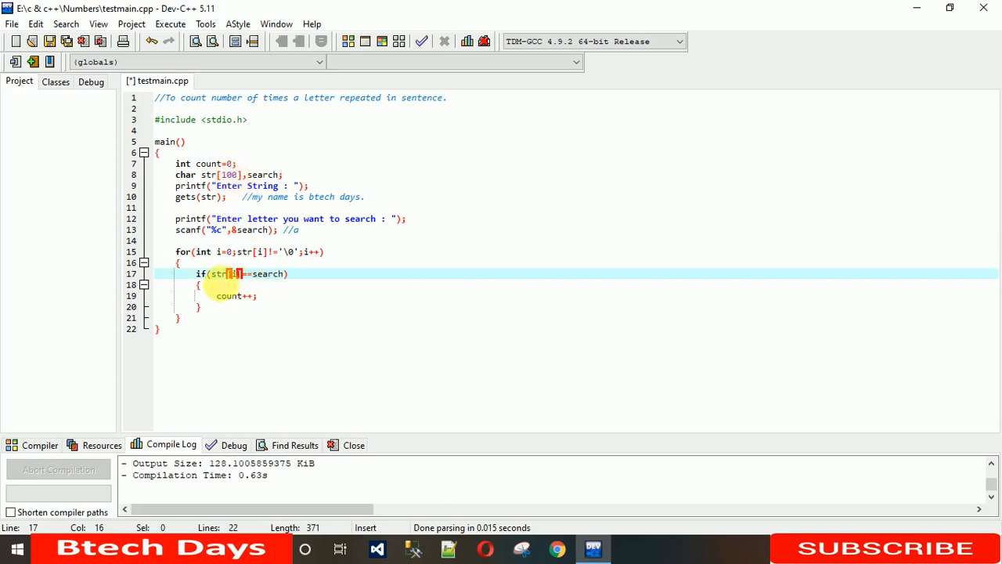
Review the if condition and settle on the if block's closing brace line.
{"action": "left_click_drag", "start_coordinate": [210, 272], "coordinate": [238, 273]}
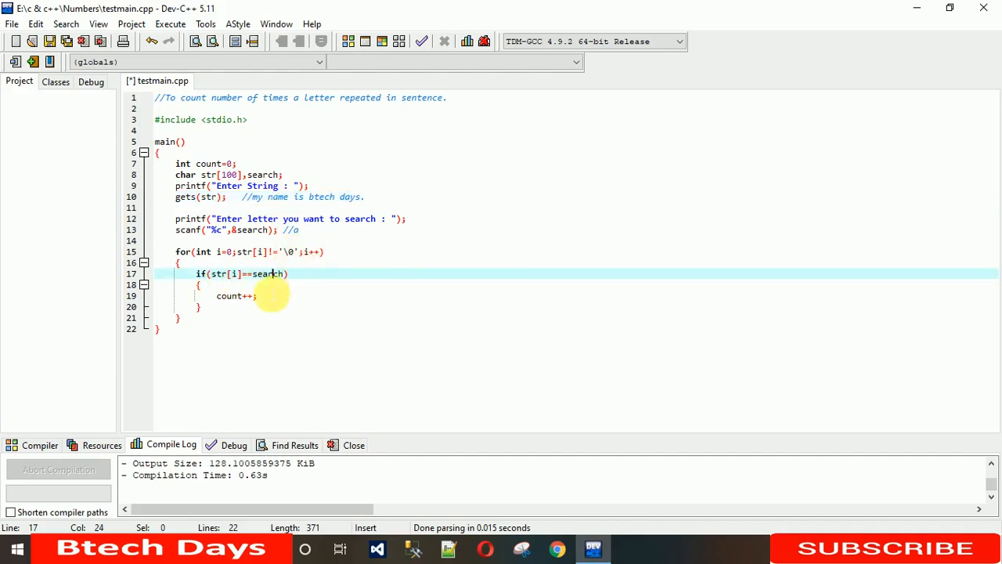
{"action": "double_click", "coordinate": [232, 296]}
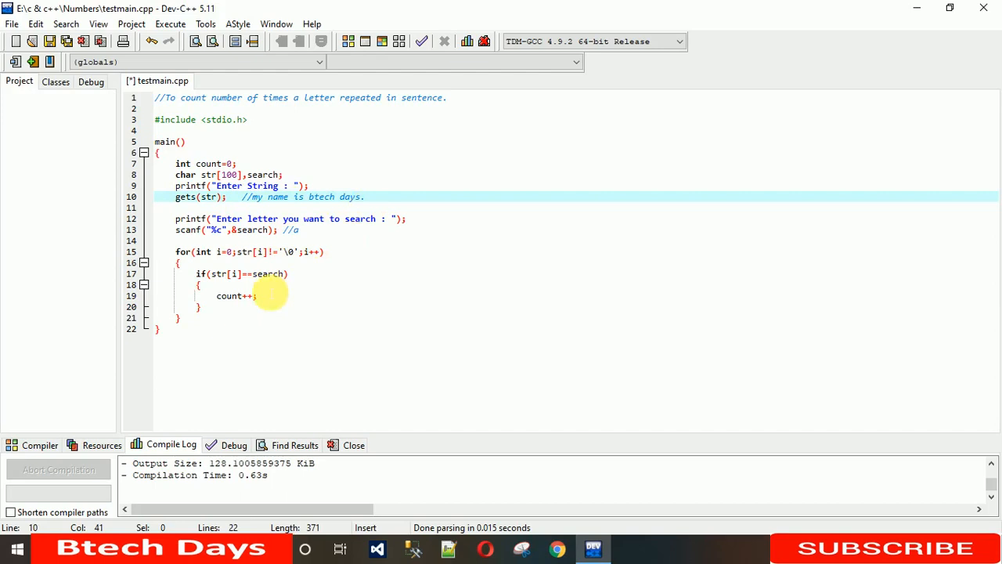
{"action": "double_click", "coordinate": [230, 294]}
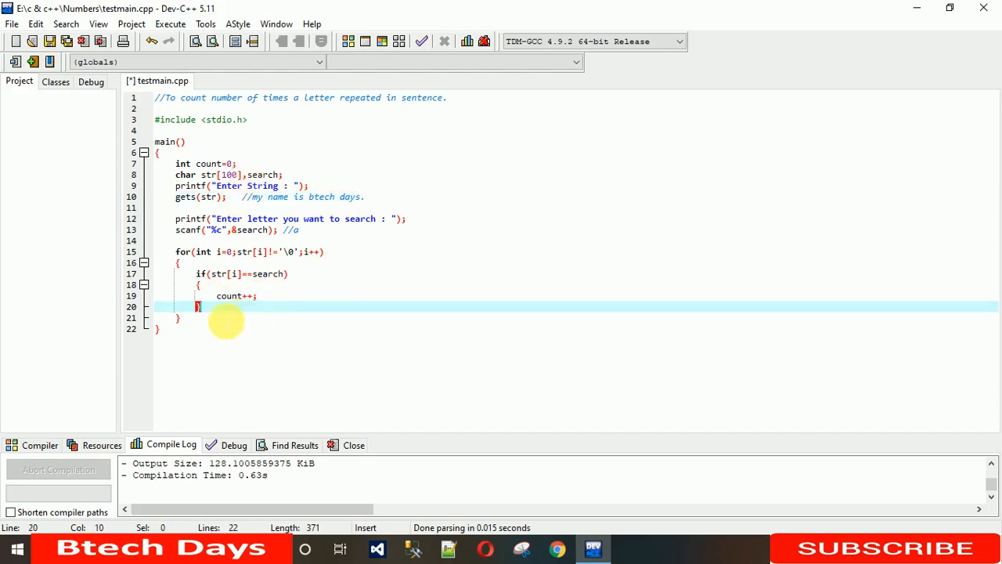
Begin printf("Number of time --%c-- ...") after the loop, fixing a mistyped word.
{"action": "key", "text": "Return"}
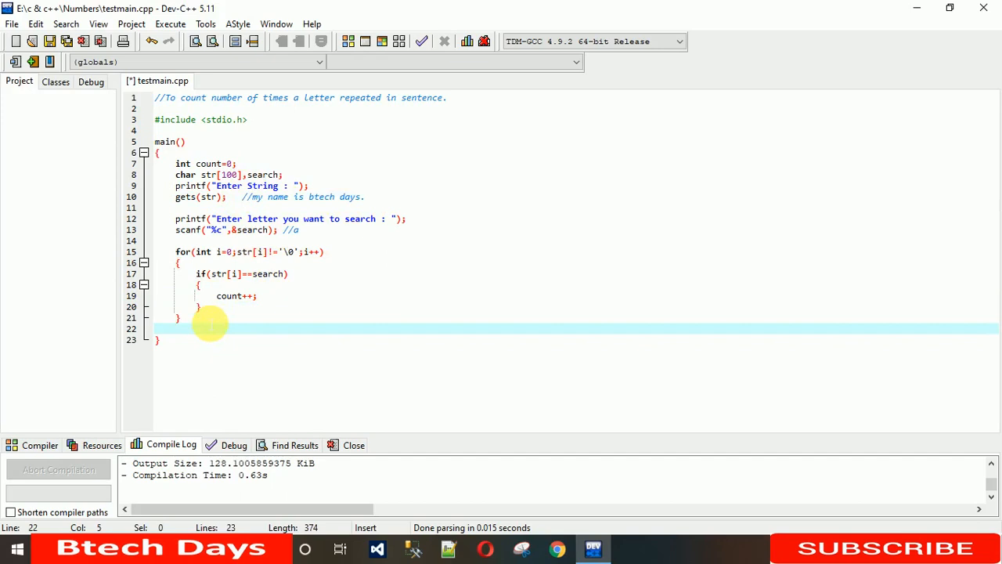
{"action": "type", "text": "printf("}
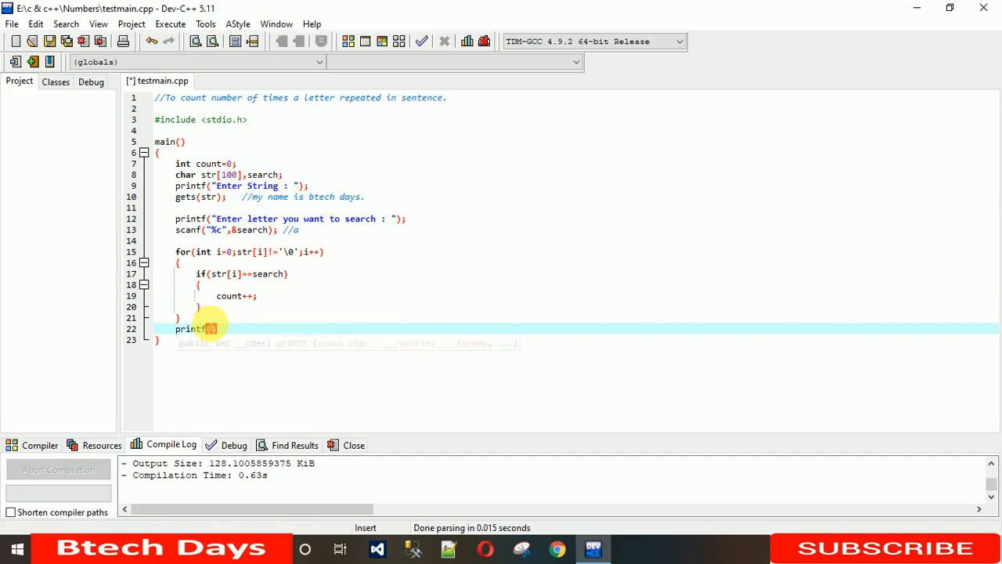
{"action": "type", "text": "\"Number of time"}
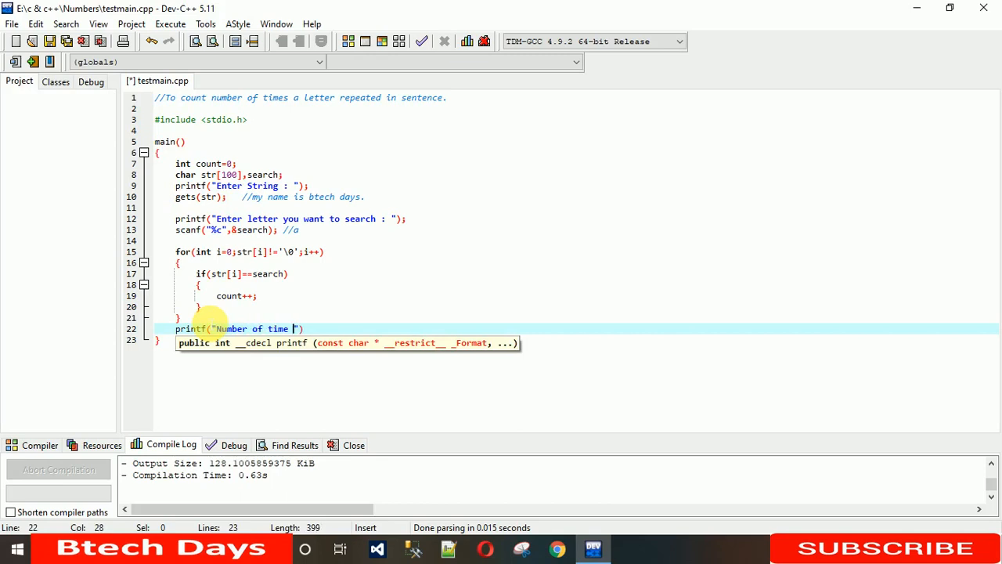
{"action": "type", "text": "%d a"}
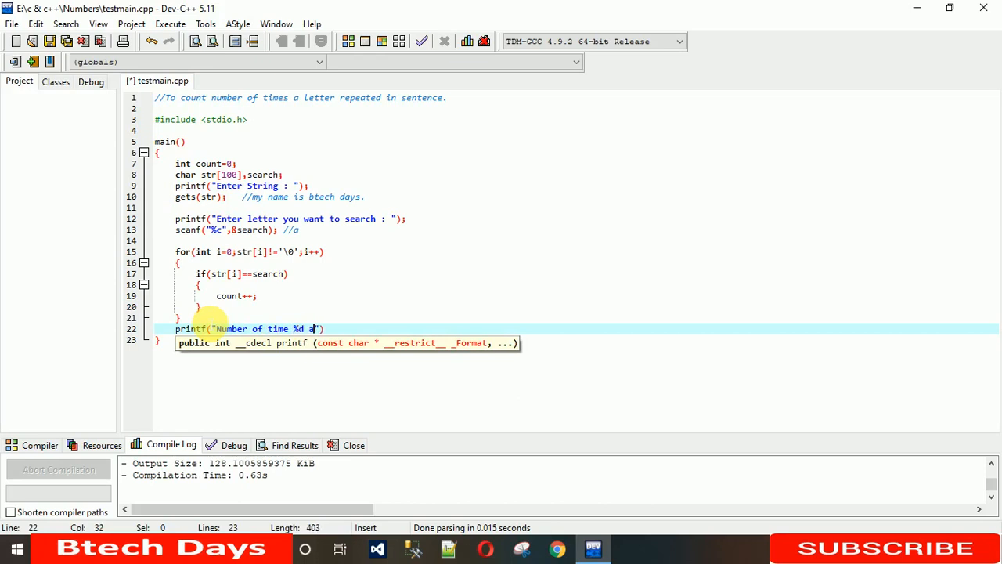
{"action": "type", "text": "in the searc"}
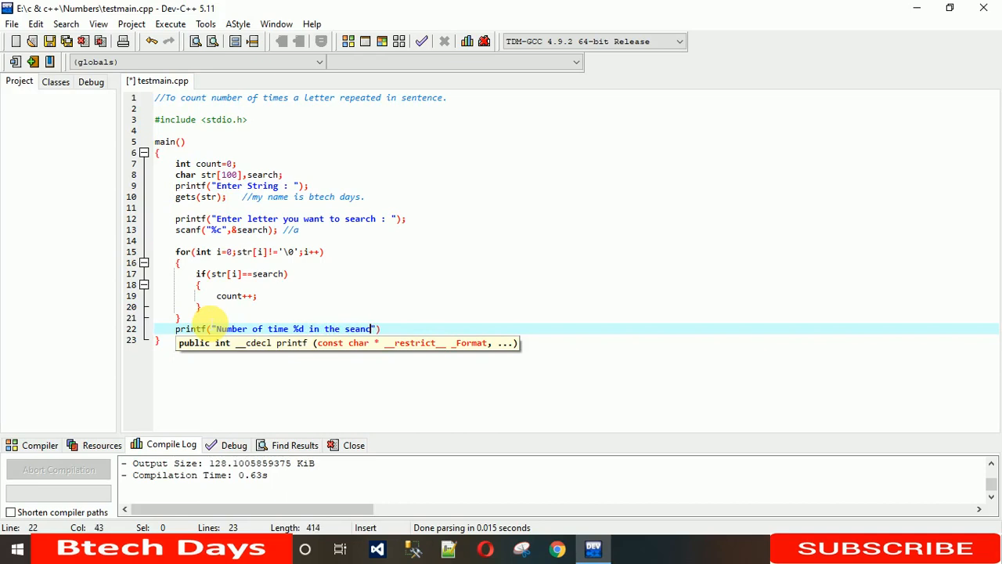
{"action": "key", "text": "Backspace"}
{"action": "type", "text": "c"}
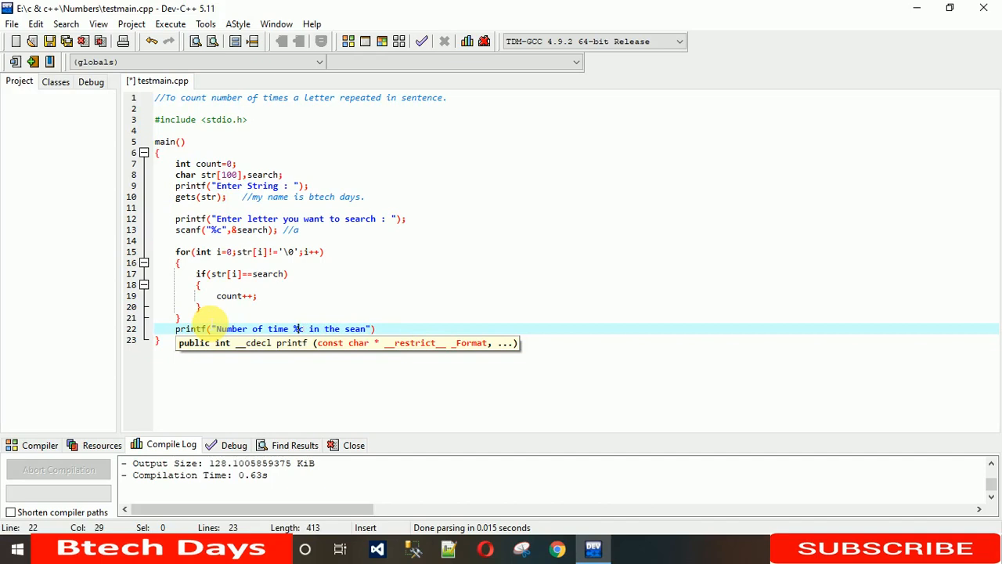
{"action": "type", "text": "-"}
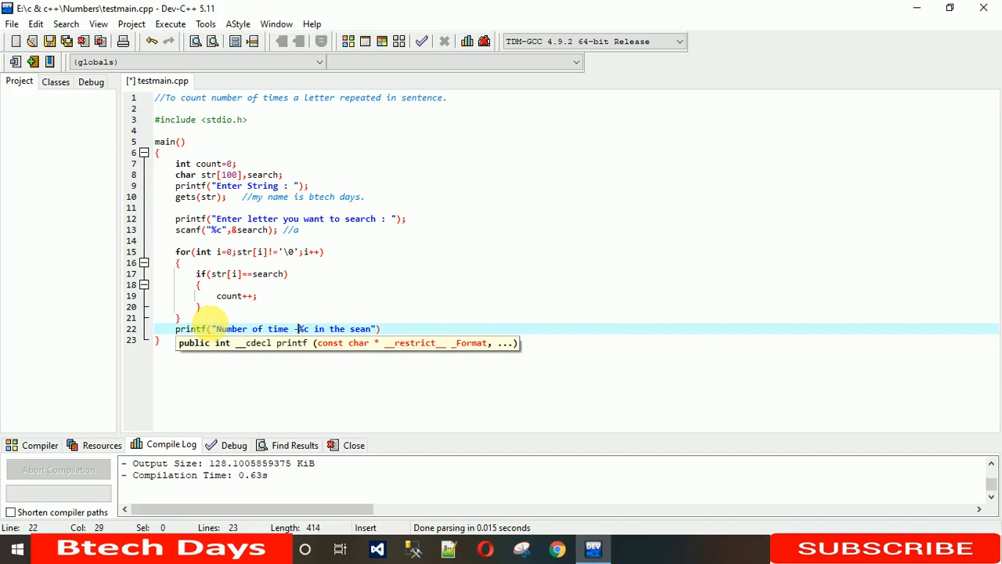
{"action": "type", "text": "-"}
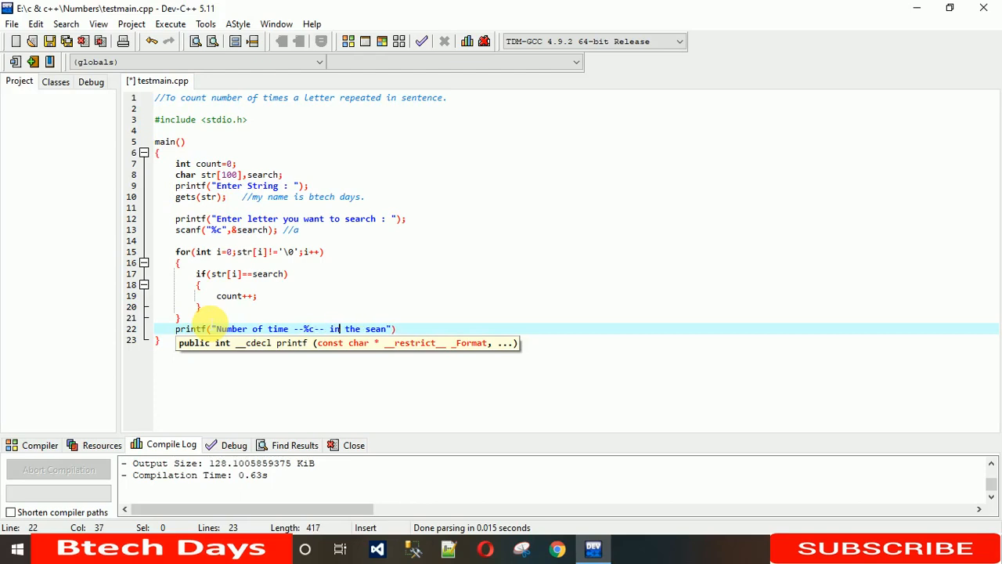
{"action": "type", "text": "ch"}
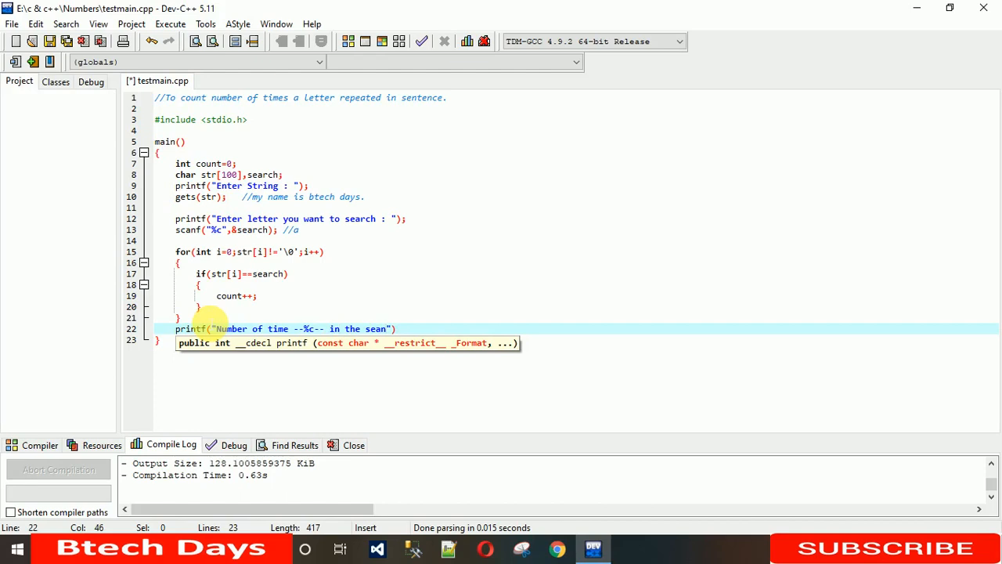
Finish the message "in the sentence is %d" and pass search and count as arguments.
{"action": "key", "text": "BackSpace"}
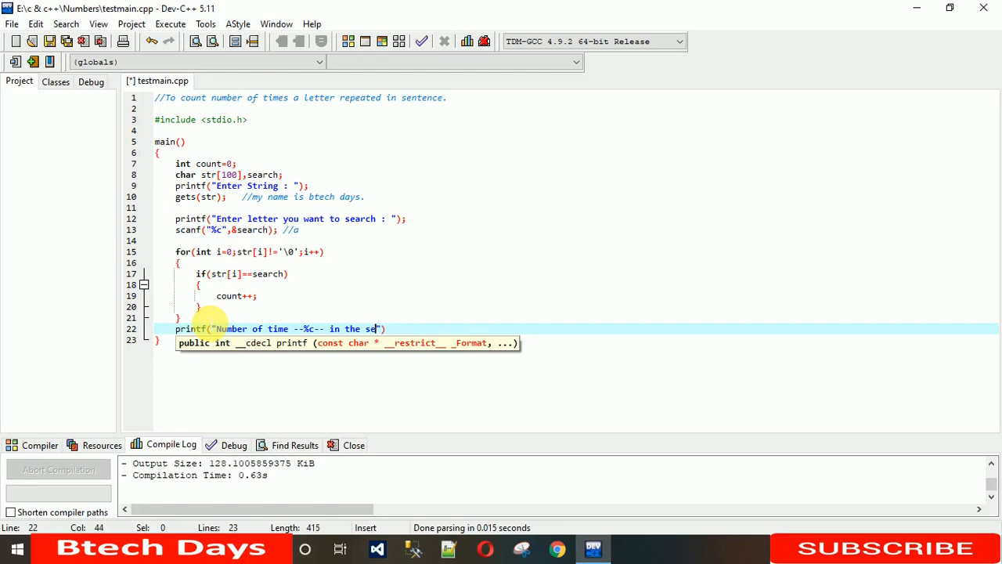
{"action": "type", "text": "ntence is %d"}
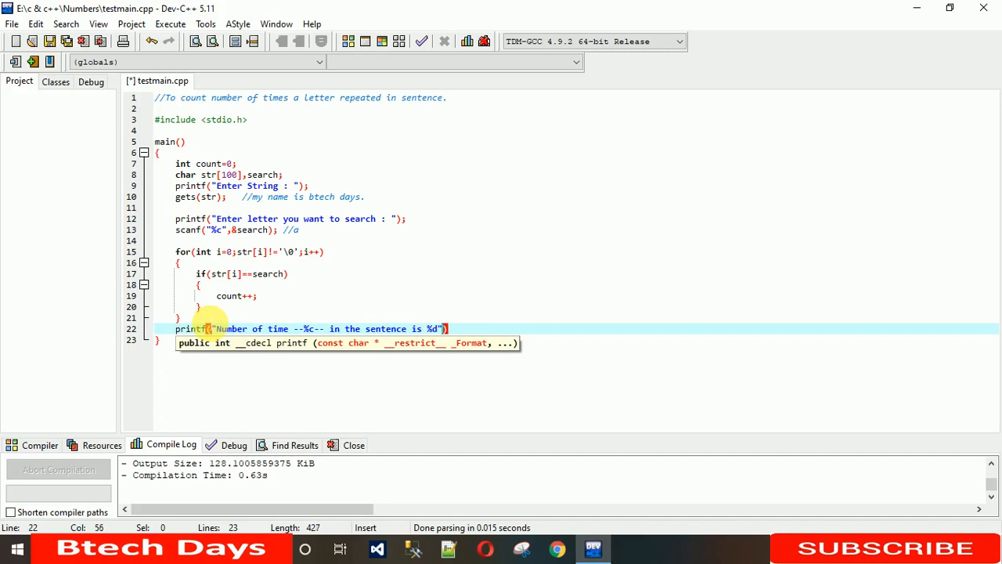
{"action": "type", "text": ","}
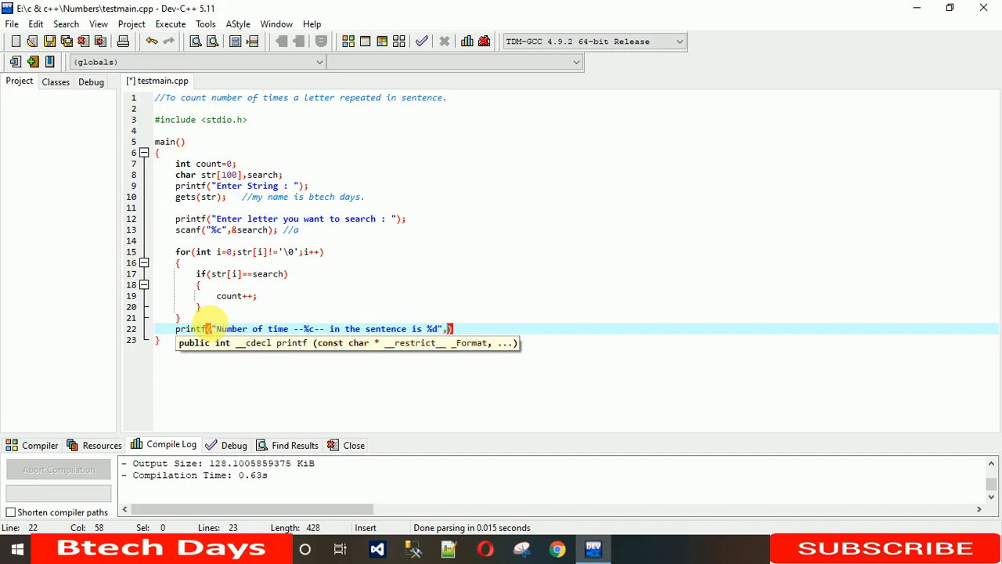
{"action": "type", "text": "search"}
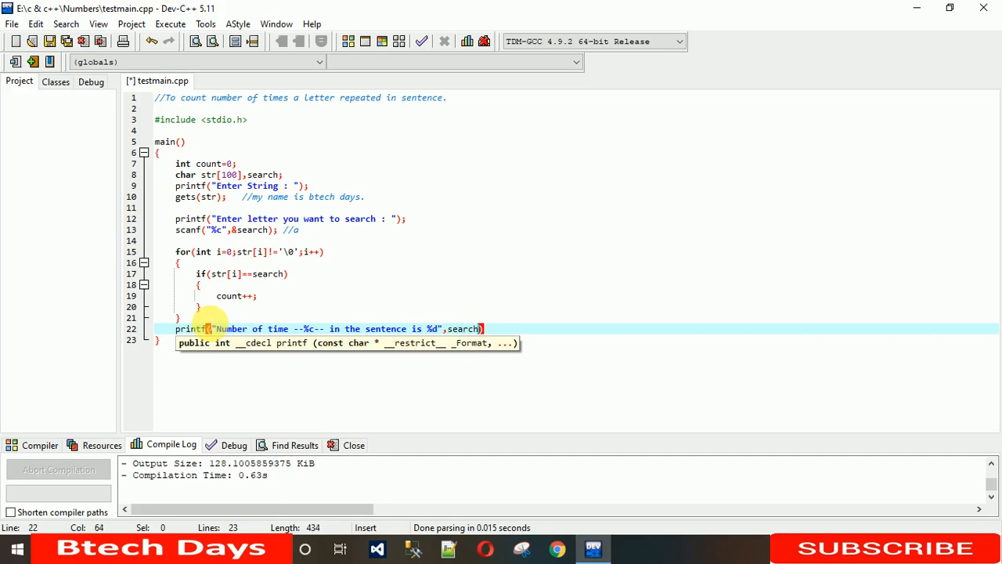
{"action": "type", "text": "coun"}
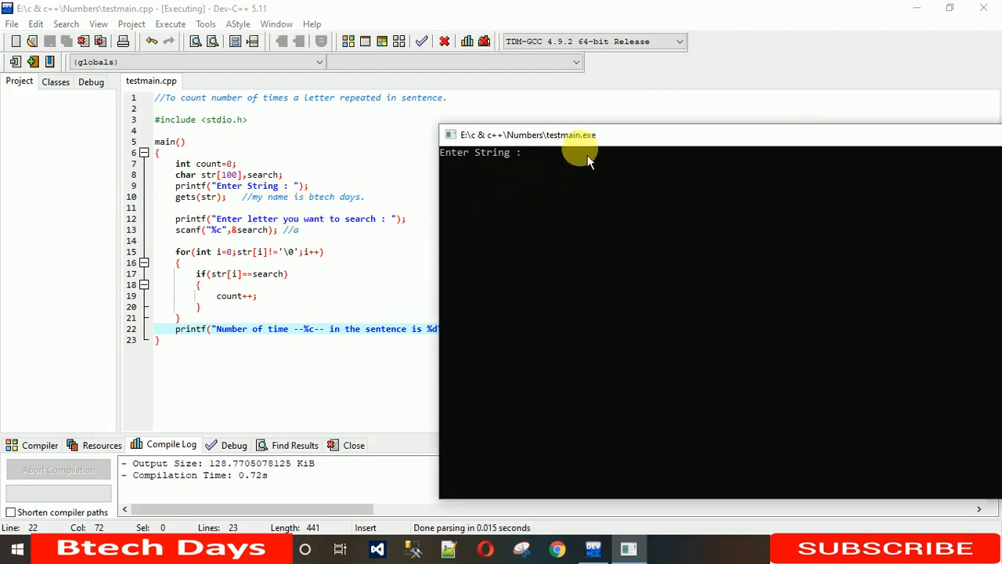
Run with sentence my name is btech days and letter a, getting count 2.
{"action": "type", "text": "my name is"}
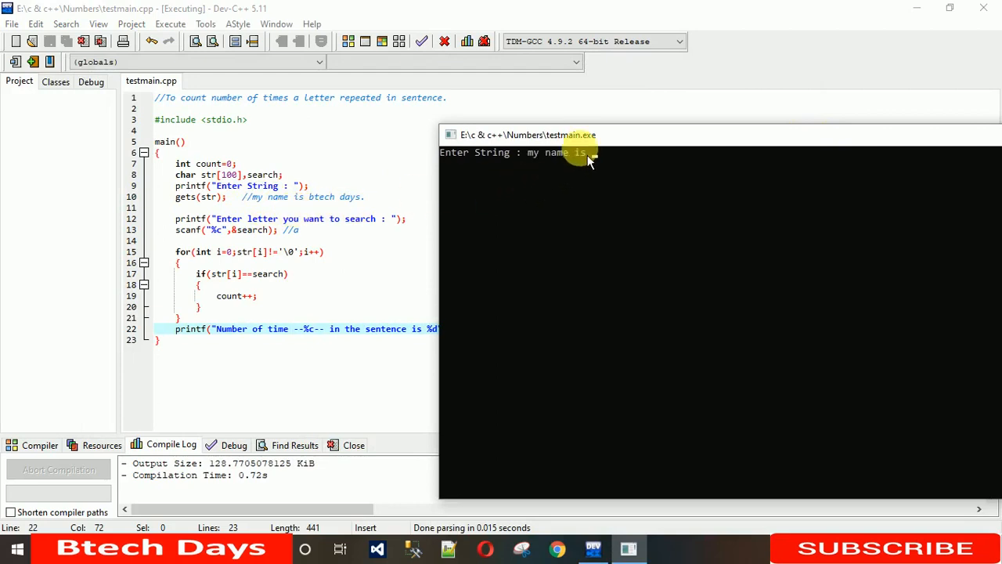
{"action": "type", "text": "b"}
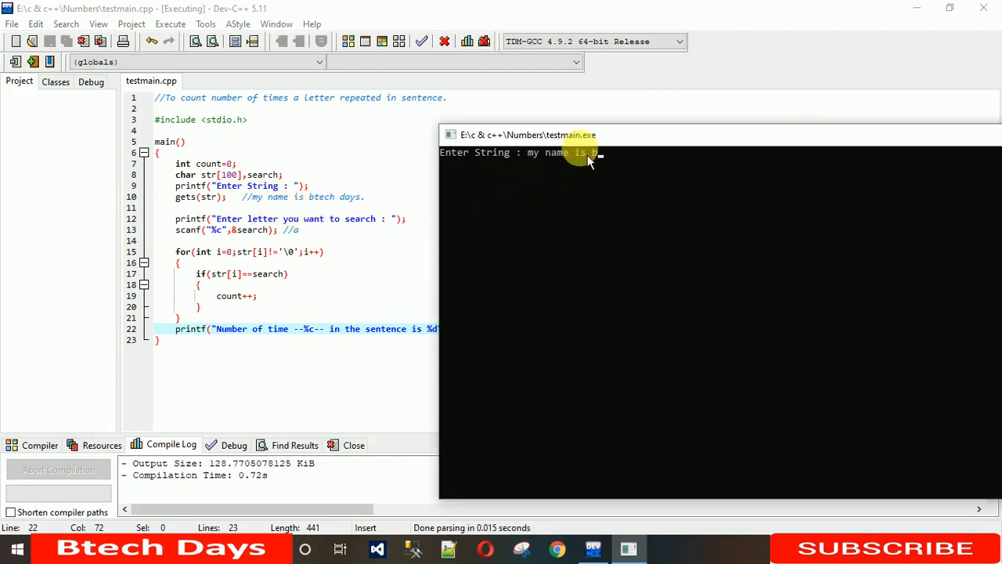
{"action": "type", "text": "tech"}
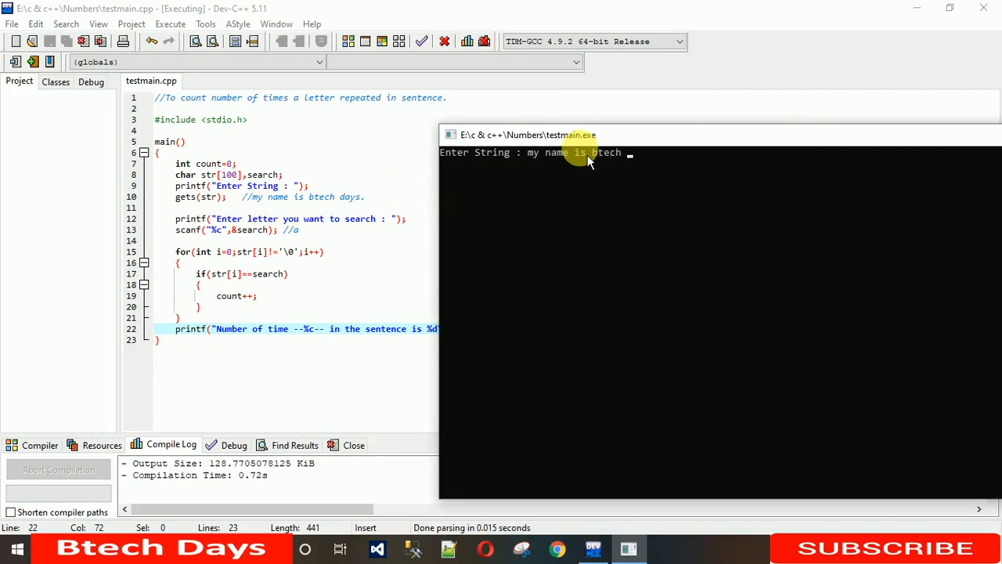
{"action": "type", "text": "days"}
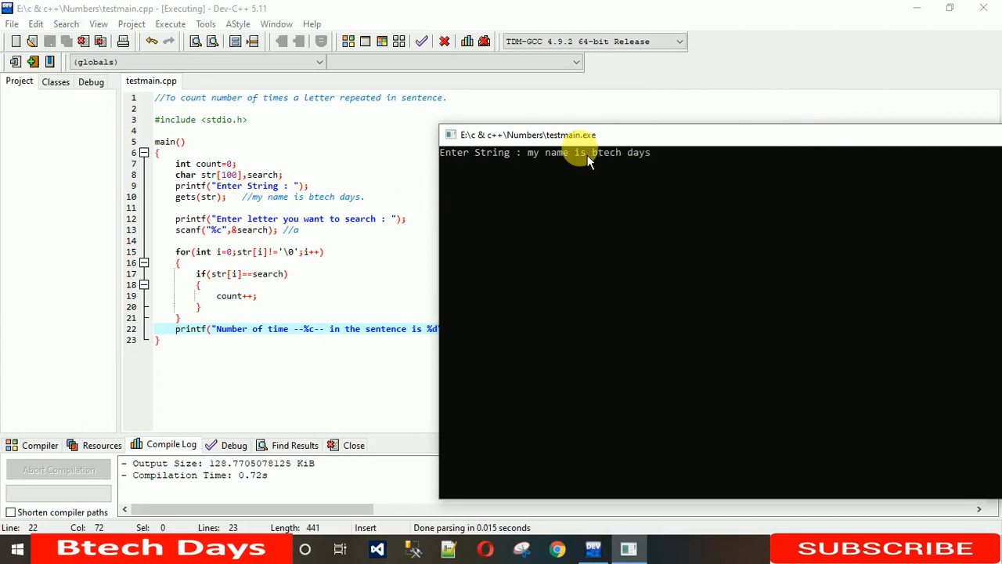
{"action": "type", "text": "ant to search : a"}
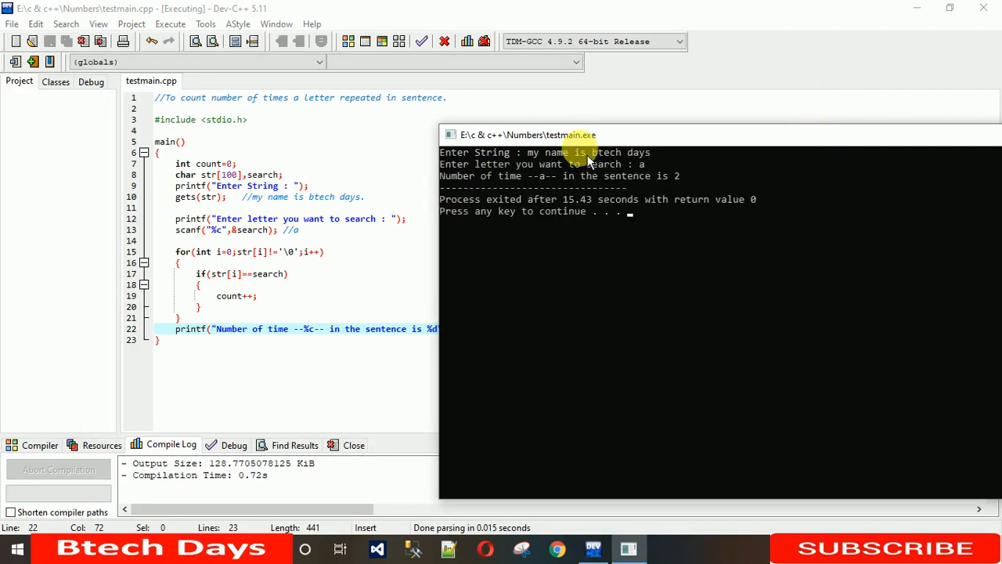
{"action": "mouse_move", "coordinate": [501, 195]}
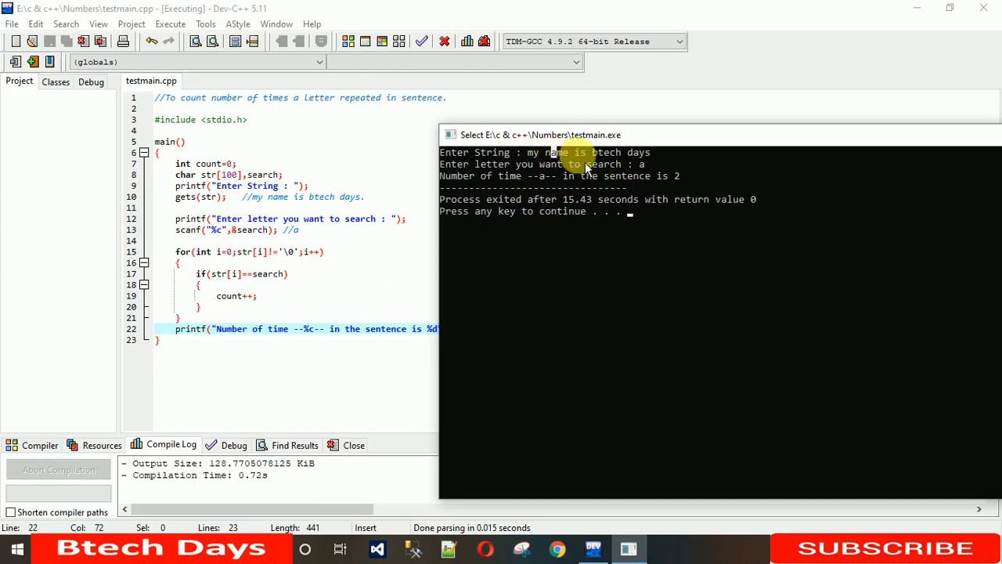
{"action": "mouse_move", "coordinate": [642, 160]}
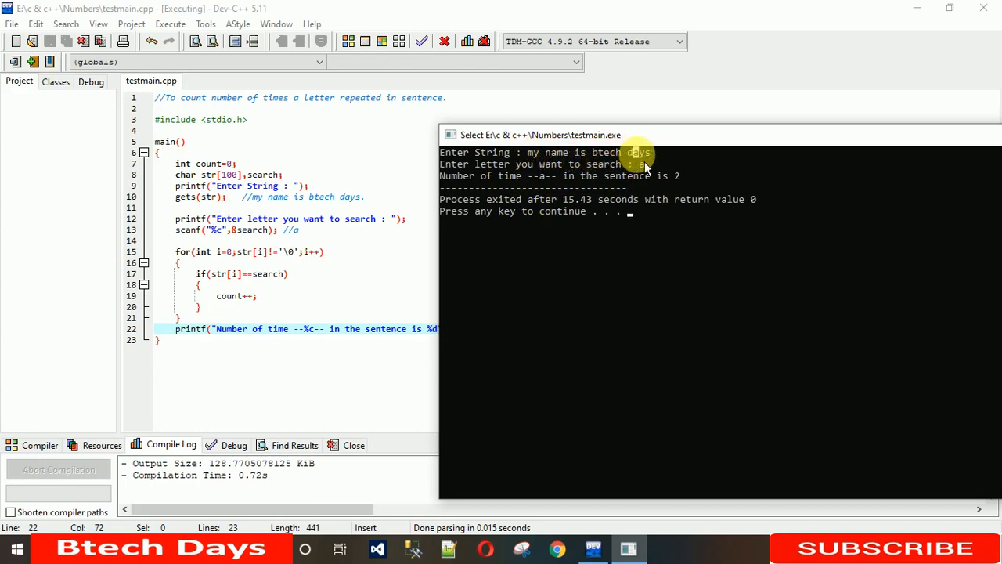
{"action": "mouse_move", "coordinate": [666, 227]}
{"action": "type", "text": "m"}
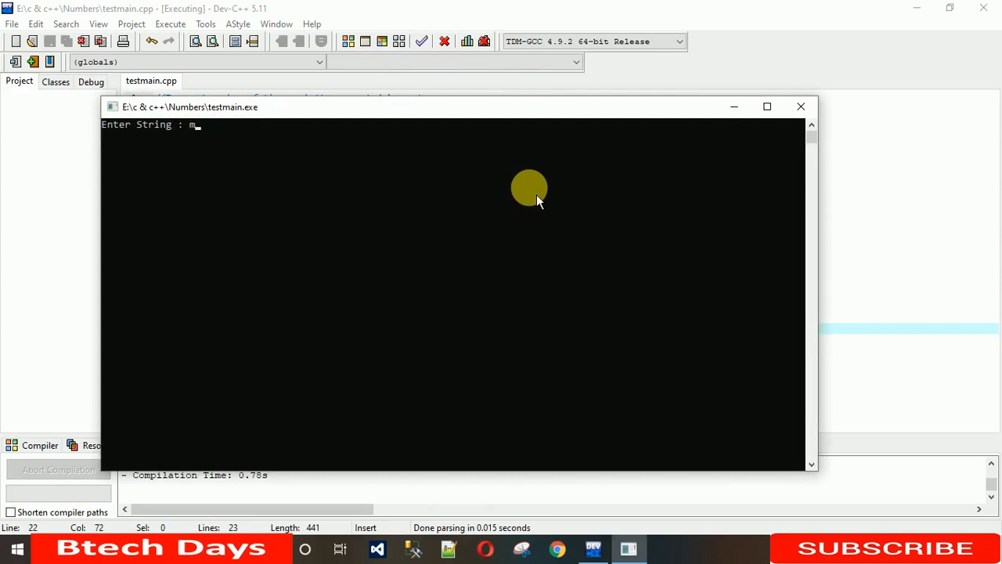
Enter 'my name is btech days my work is make free videos' and search letter e.
{"action": "type", "text": "y name is"}
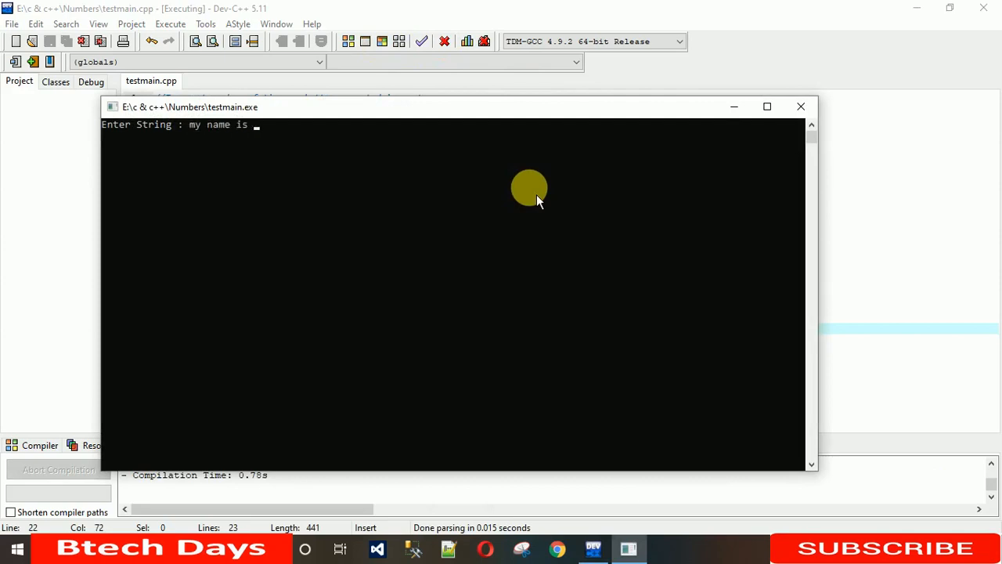
{"action": "type", "text": "btech d"}
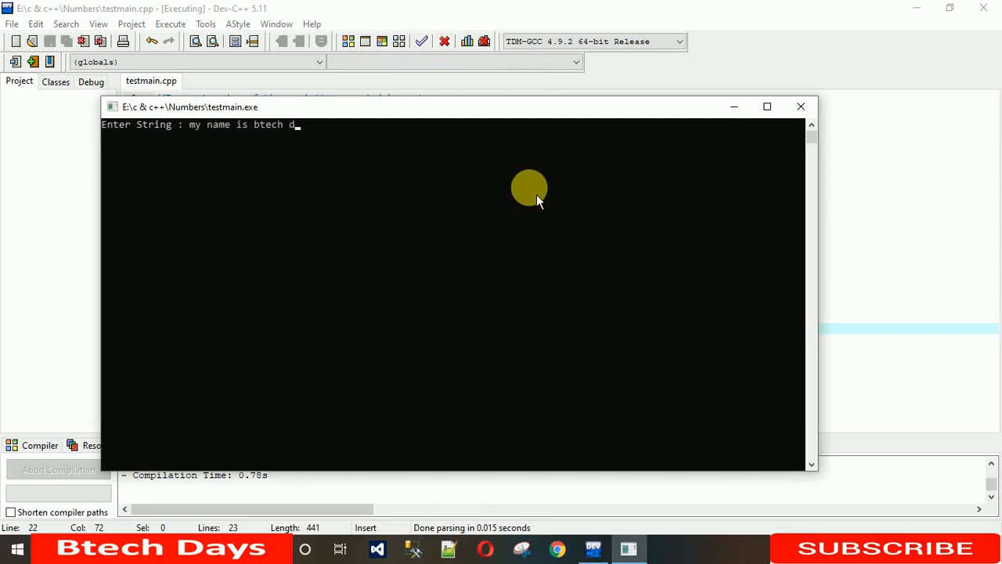
{"action": "type", "text": "ays my work is"}
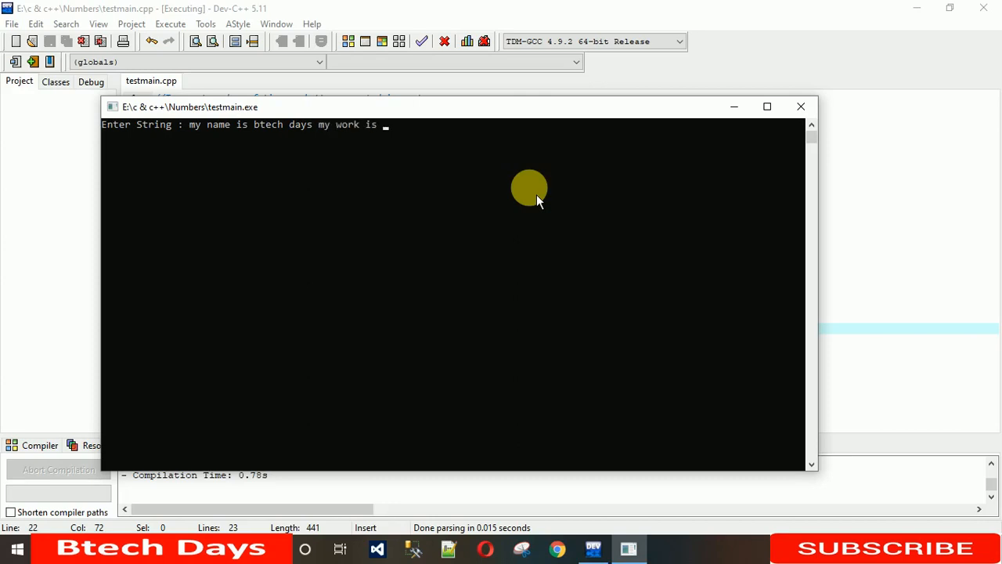
{"action": "type", "text": "make free"}
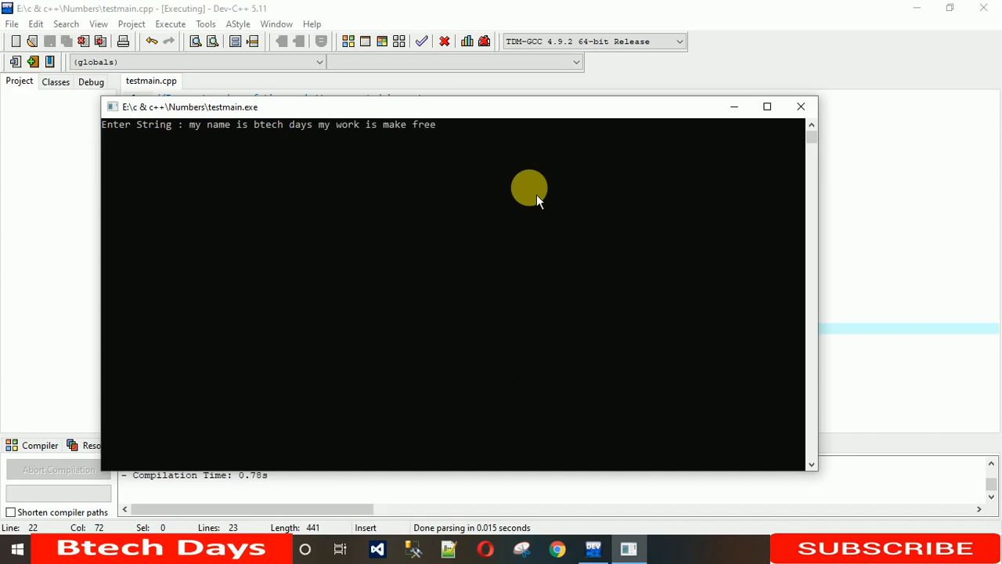
{"action": "type", "text": "videos"}
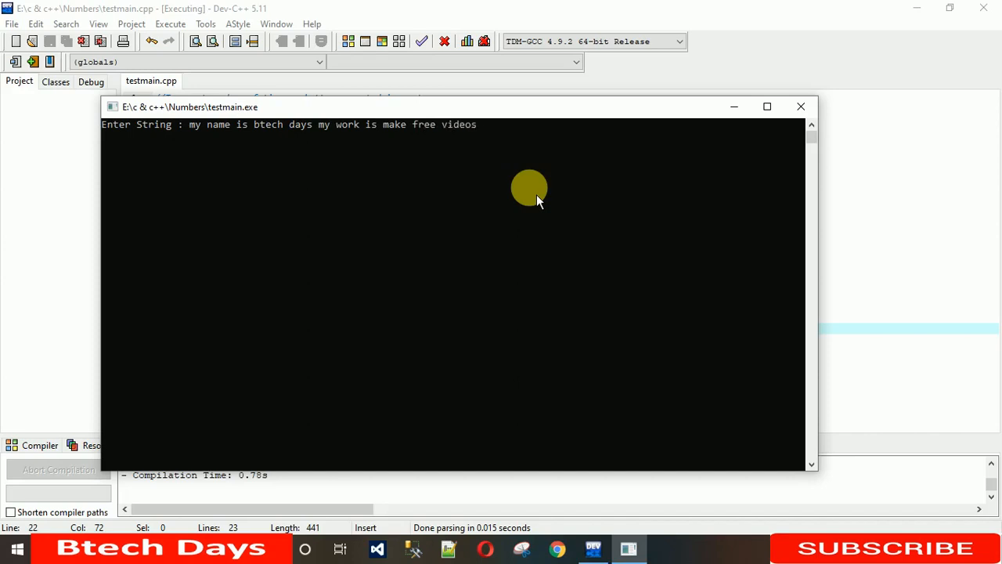
{"action": "key", "text": "Return"}
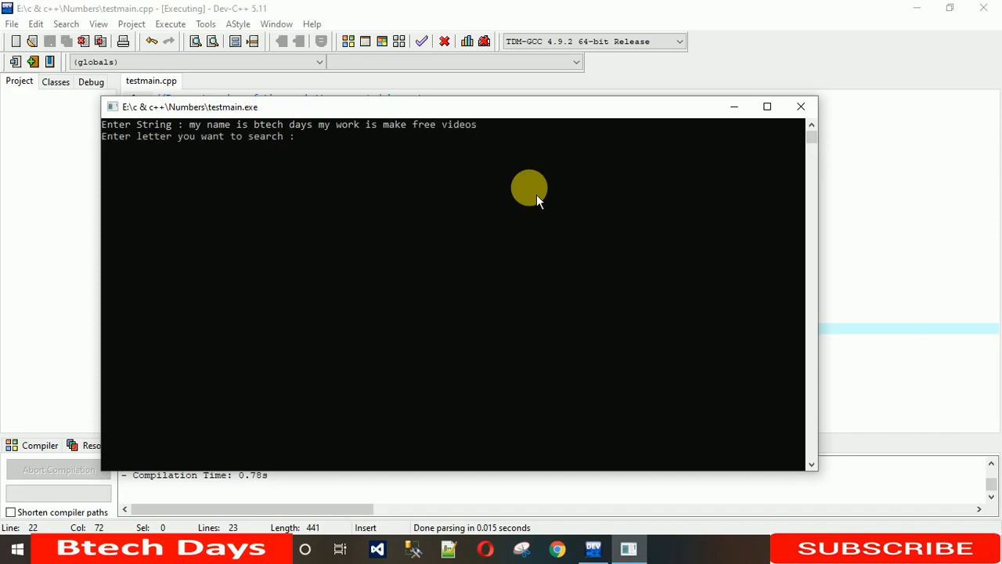
{"action": "type", "text": "e"}
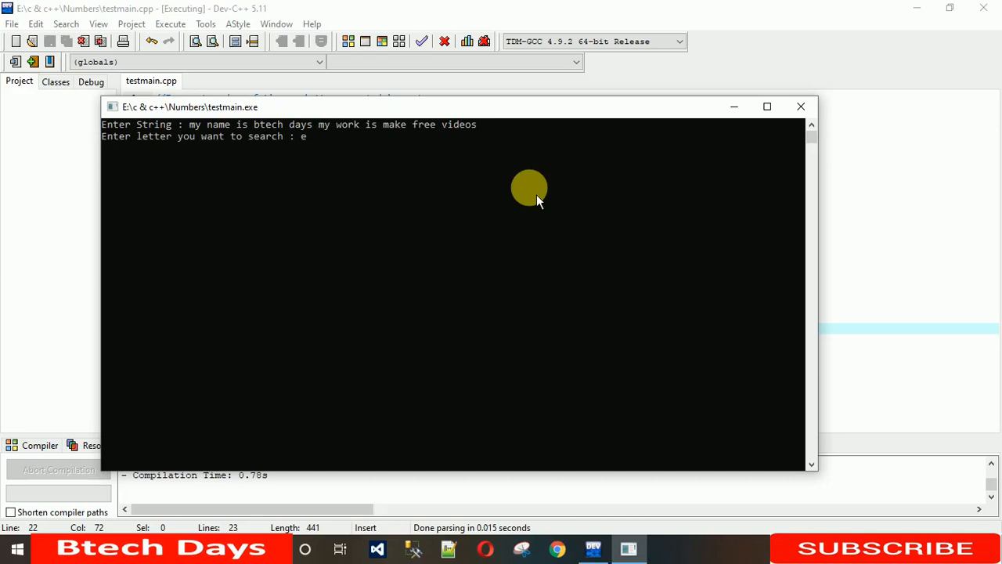